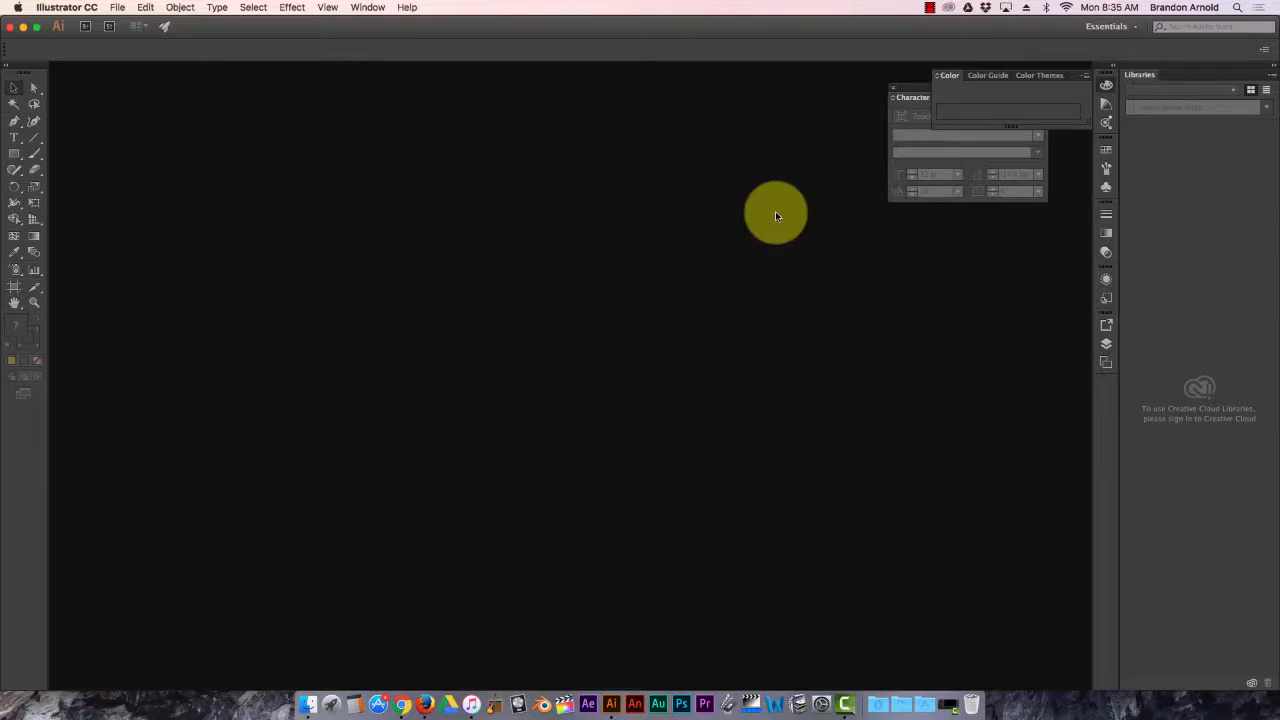
Create a new blank Letter-size Print document (Untitled-1) via File > New.
drag(776, 212, 778, 244)
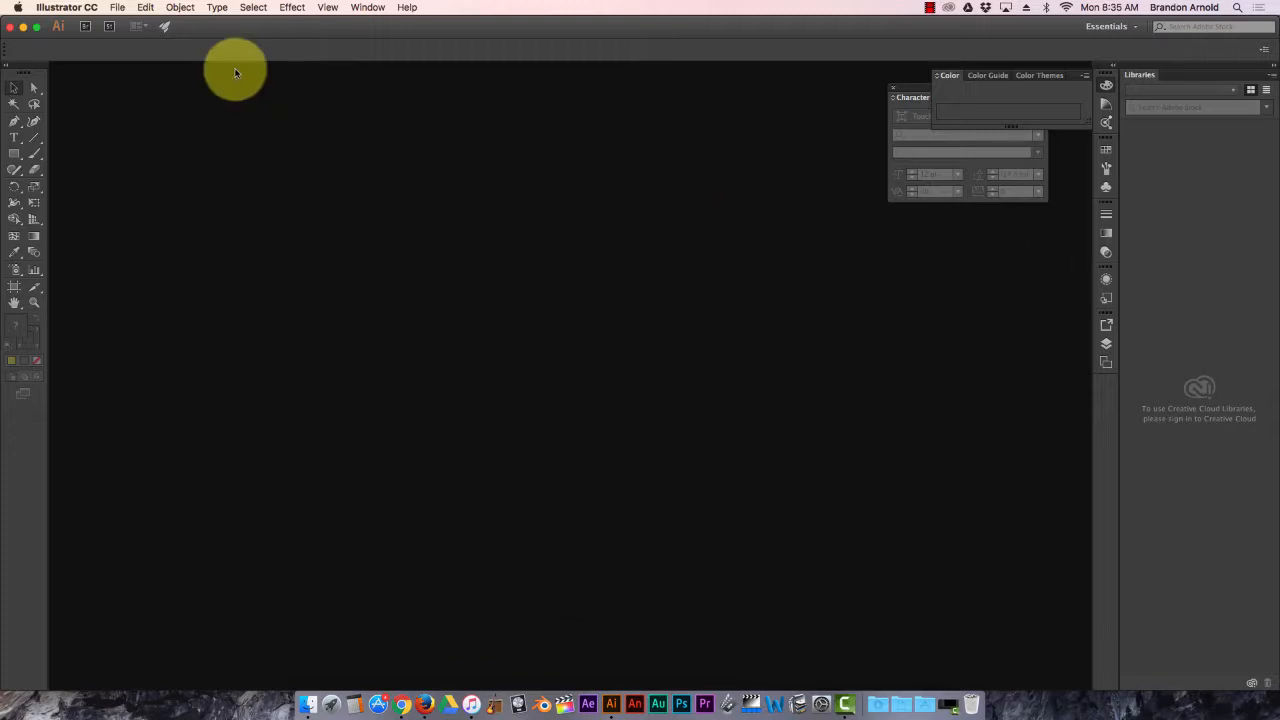
click(116, 8)
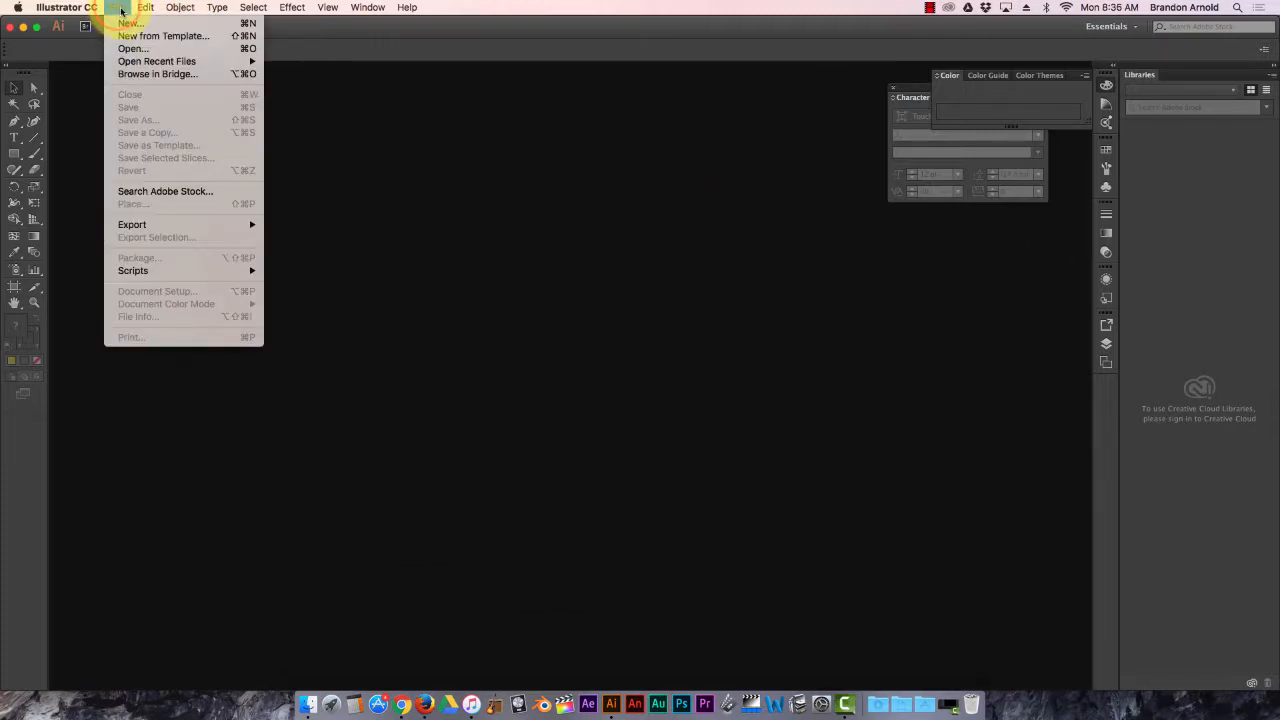
click(128, 24)
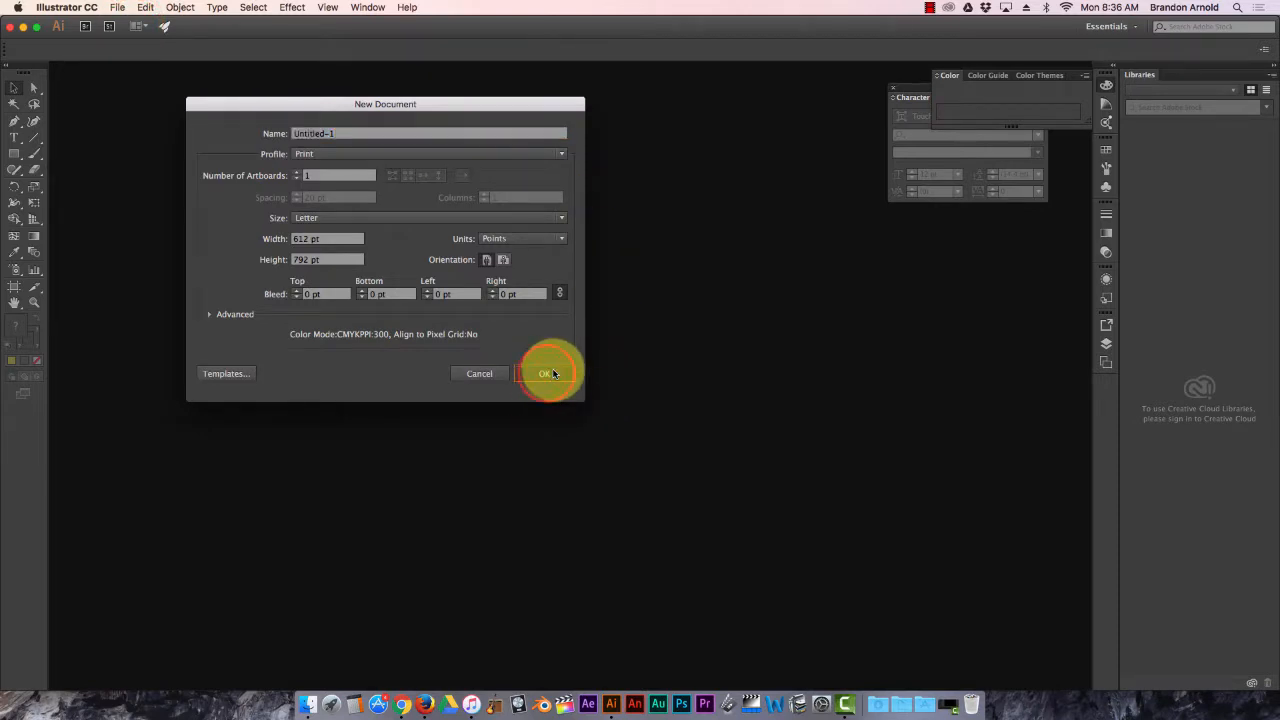
click(546, 374)
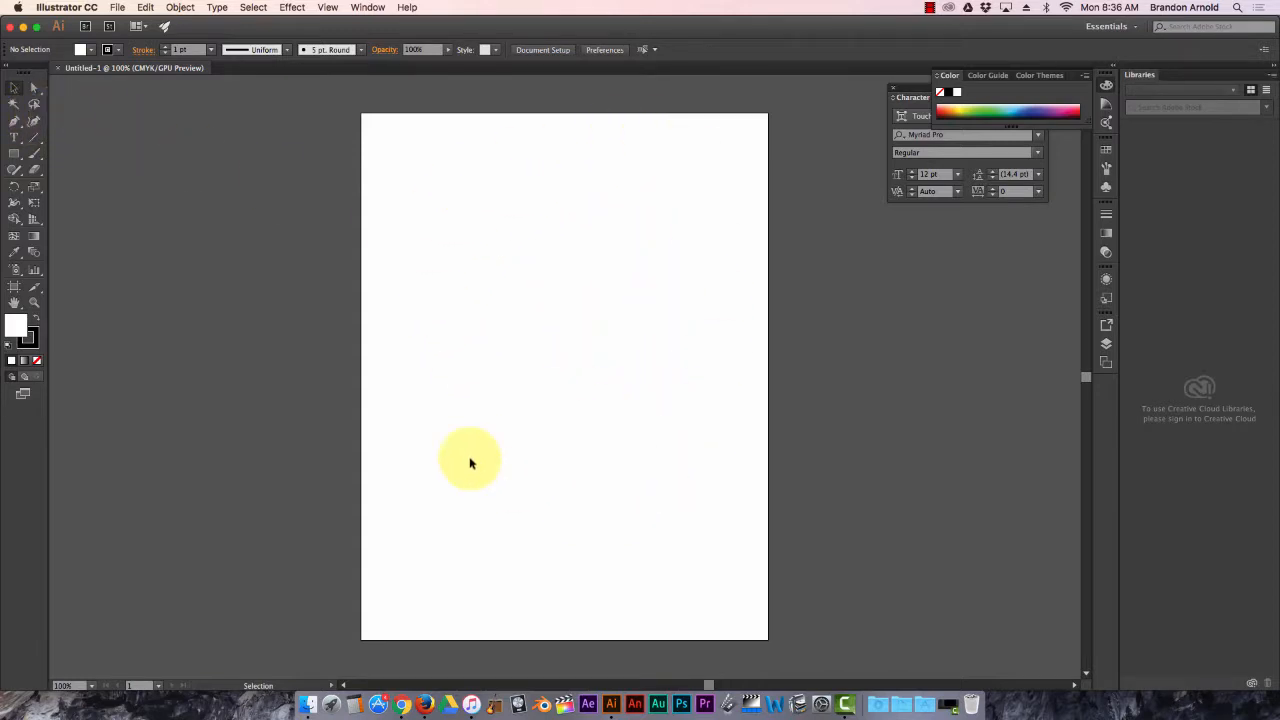
Switch to the Ellipse Tool and choose a deep blue fill in the Color Picker.
drag(470, 460, 256, 190)
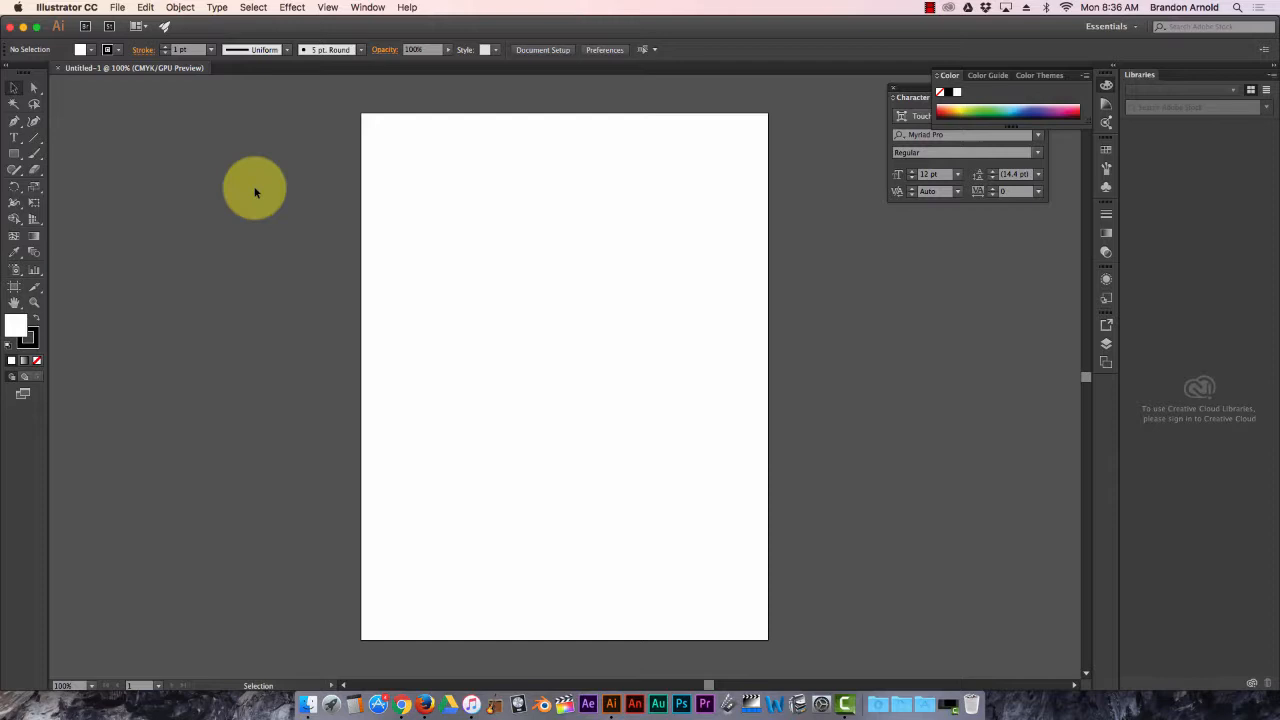
mouse_move(16, 158)
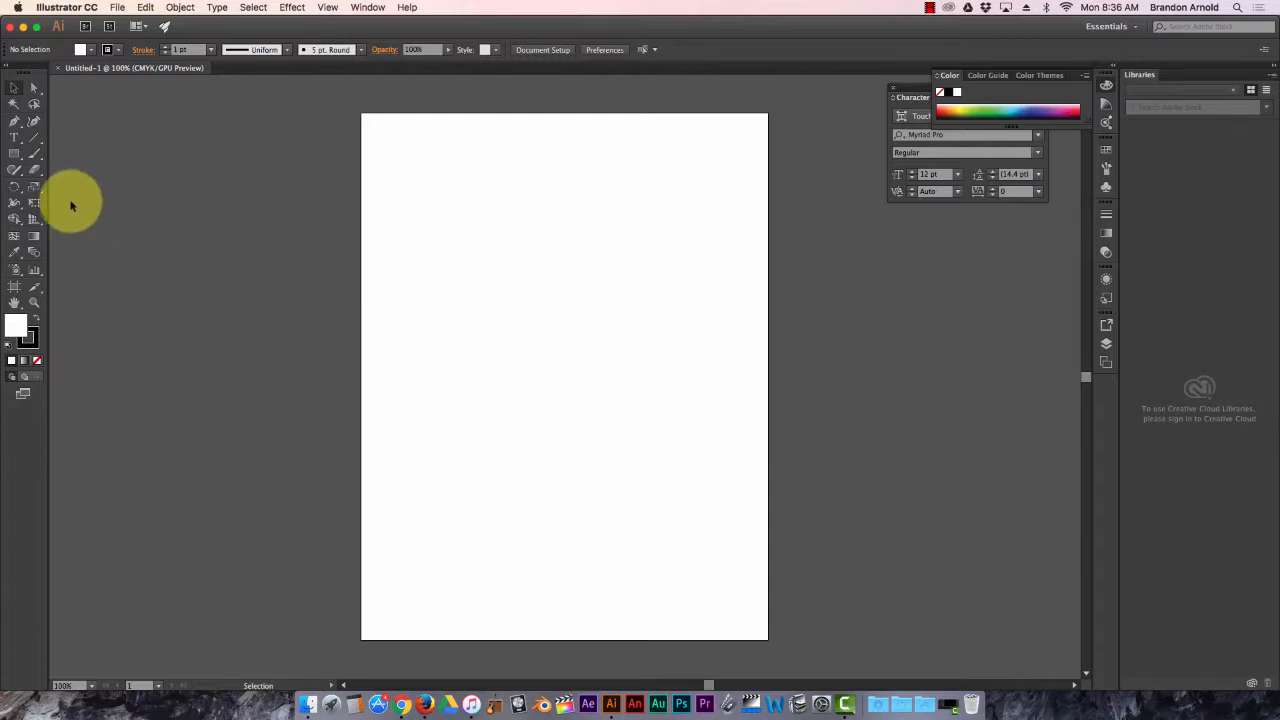
click(16, 156)
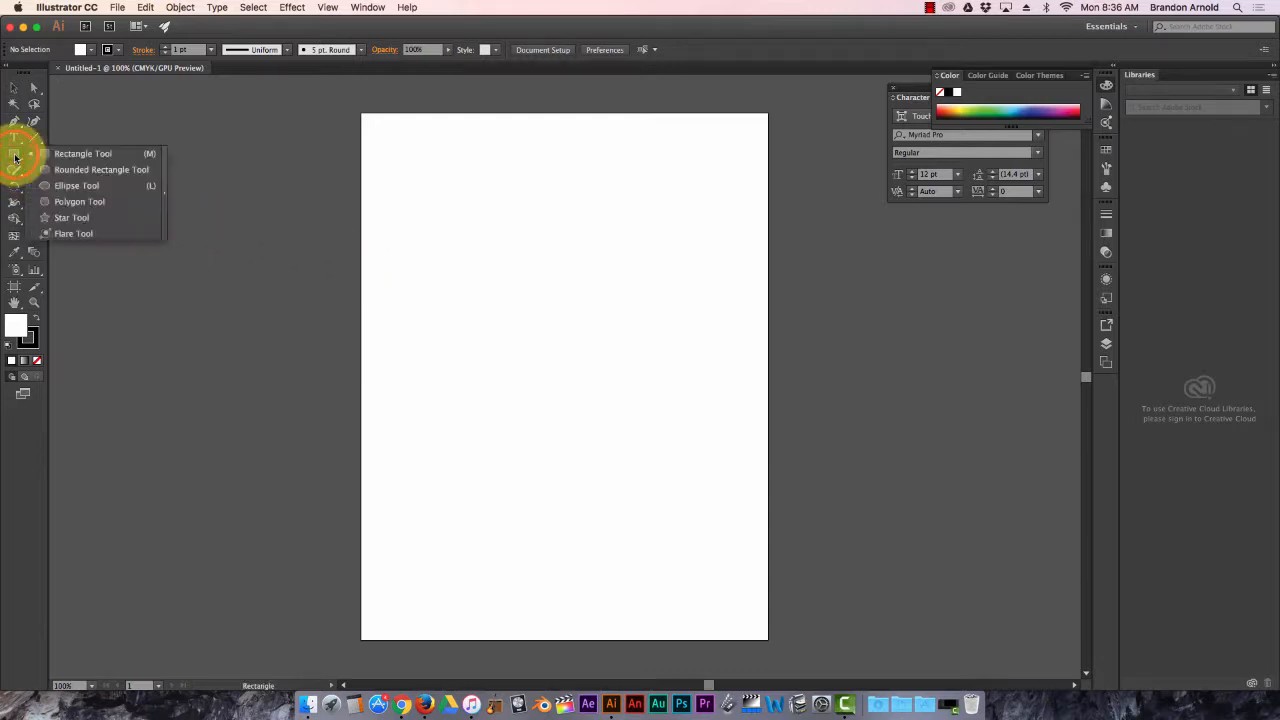
click(76, 184)
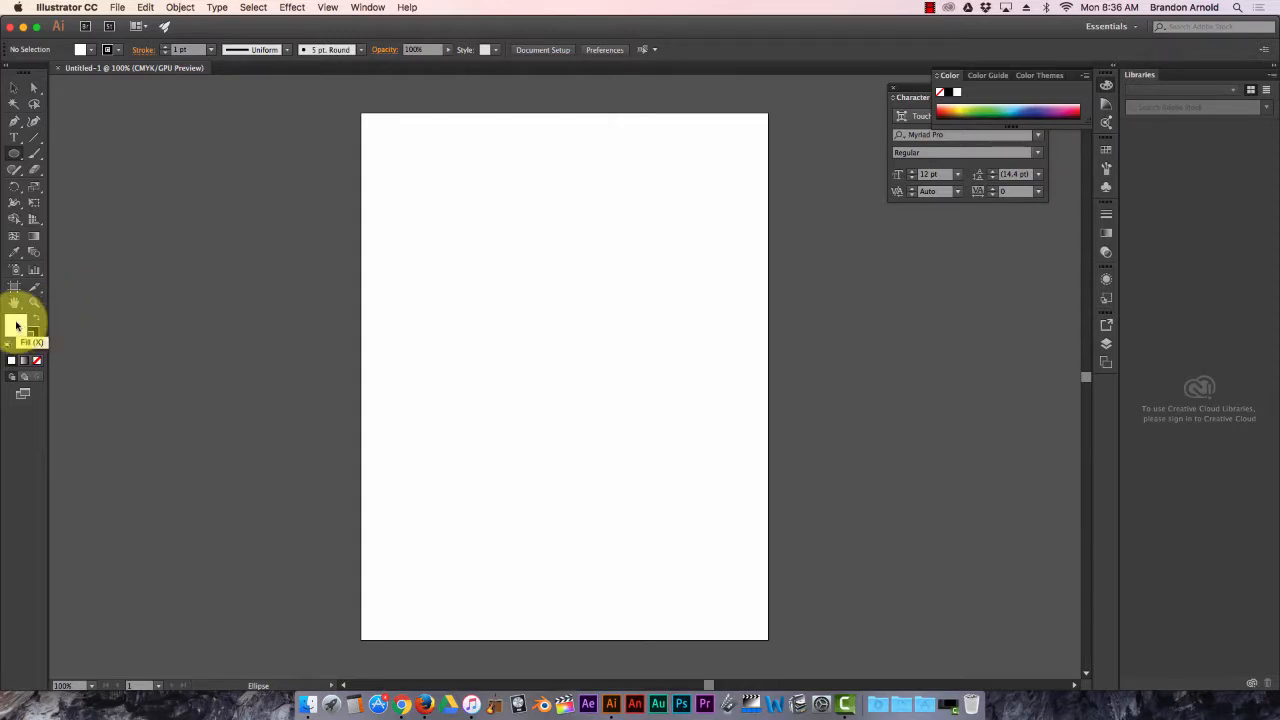
double_click(16, 324)
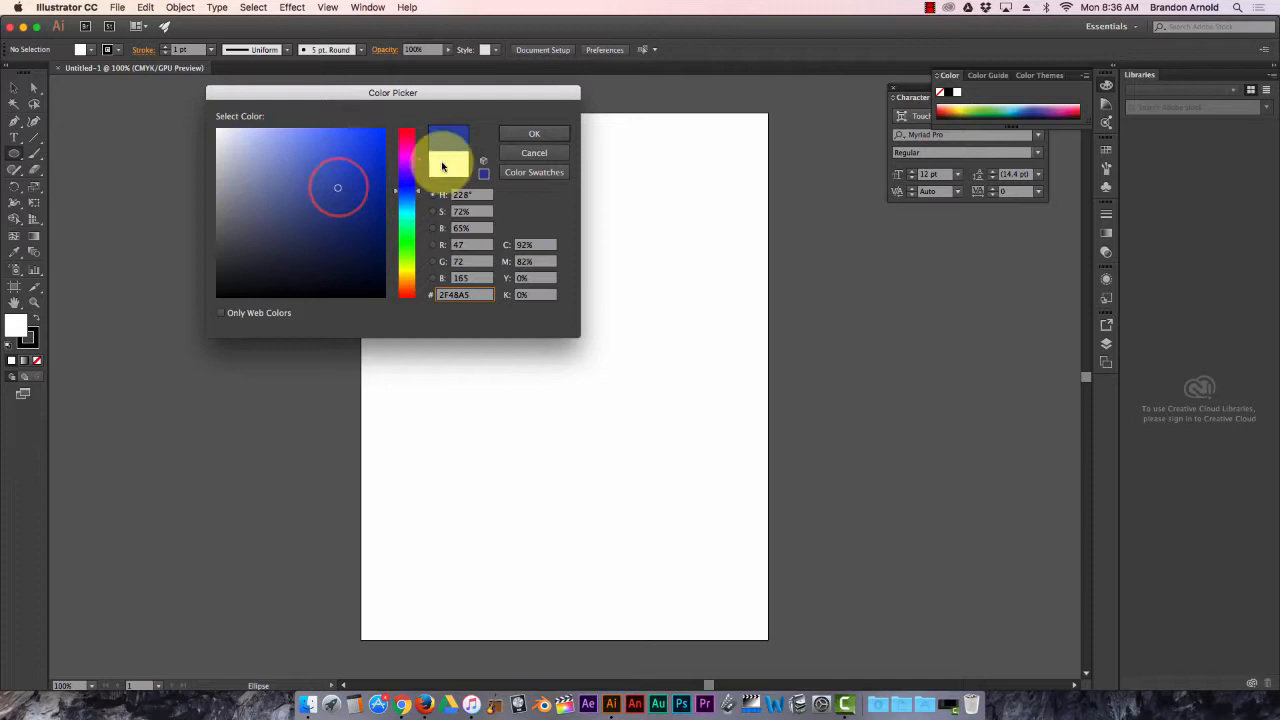
click(356, 176)
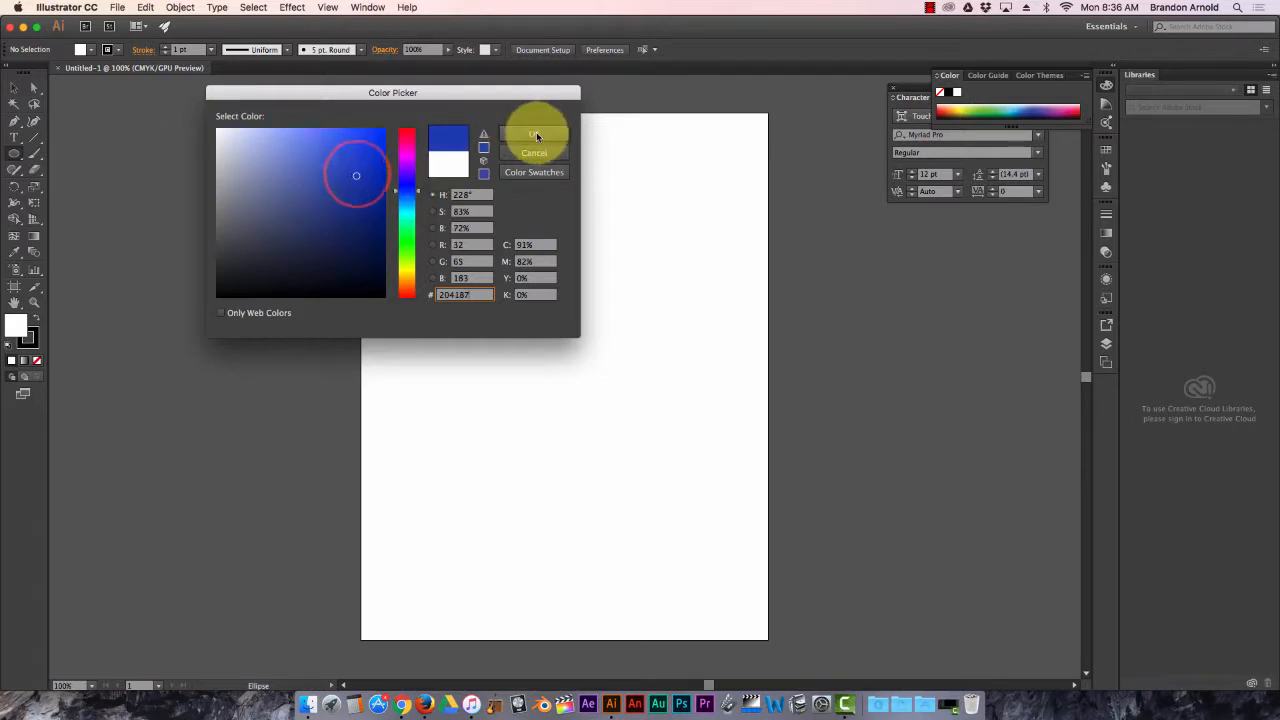
click(536, 136)
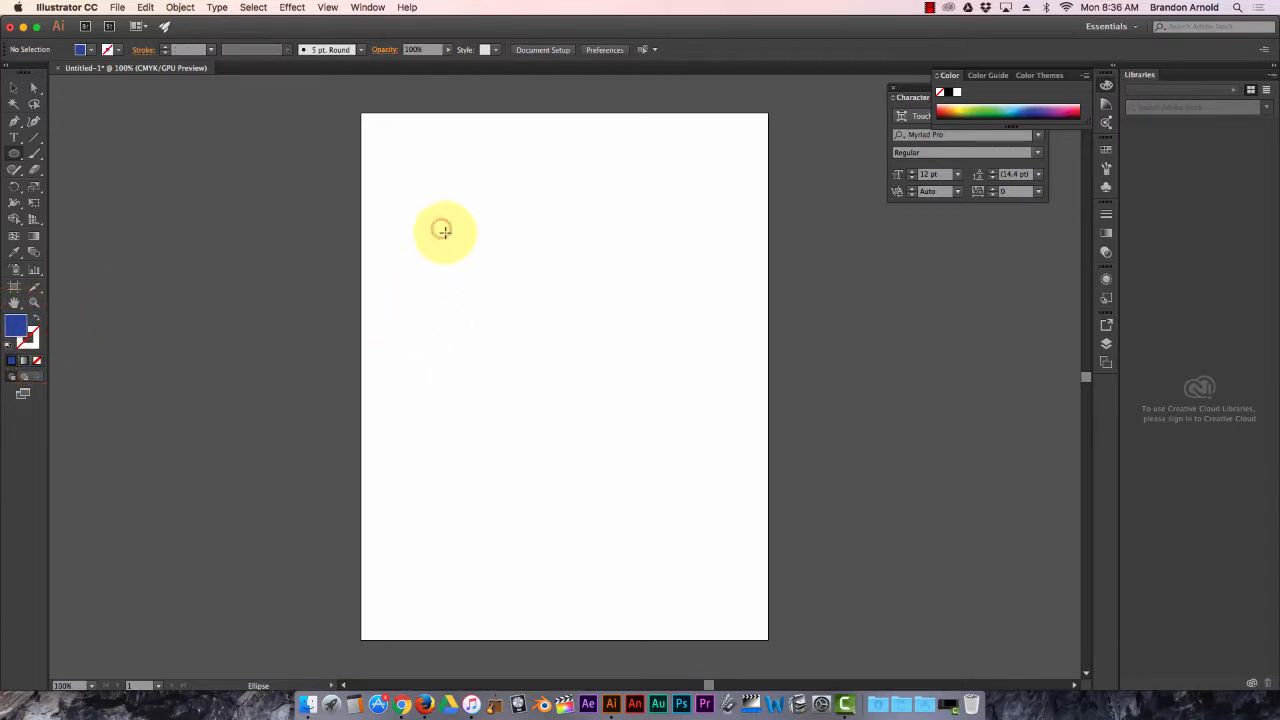
Draw a large deep-blue circle near the upper middle of the artboard.
drag(444, 230, 604, 364)
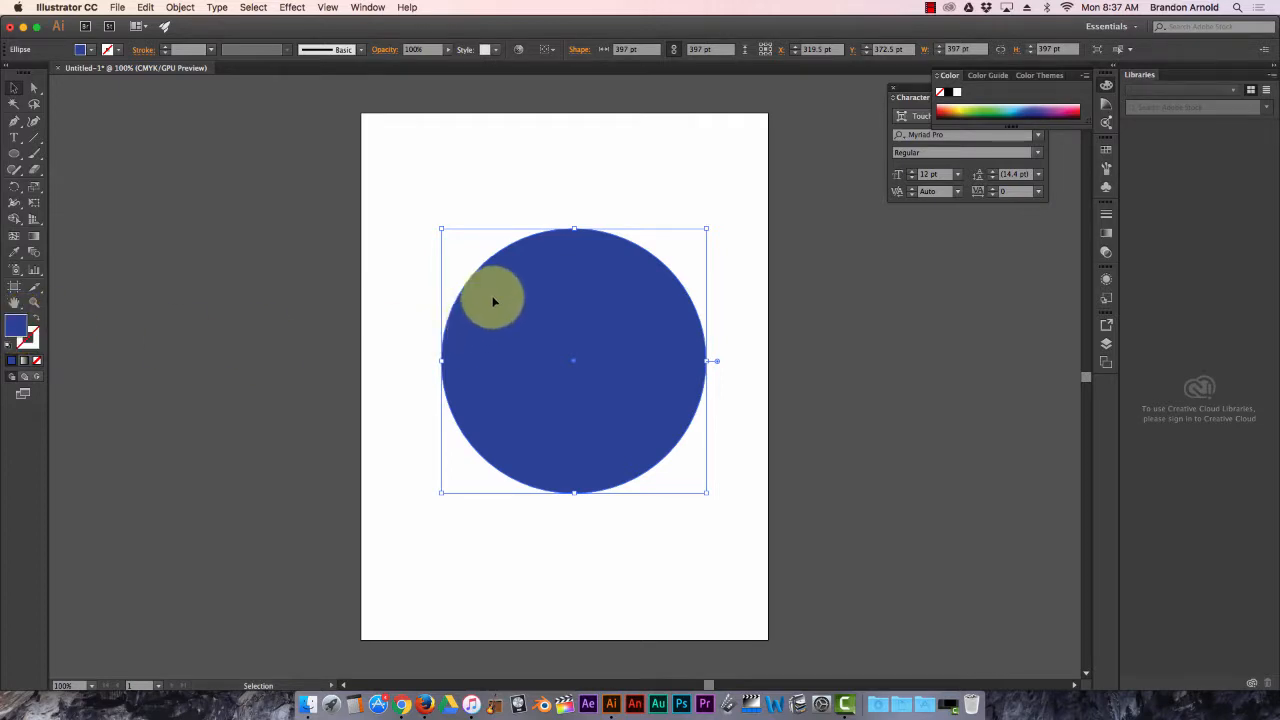
drag(490, 300, 556, 348)
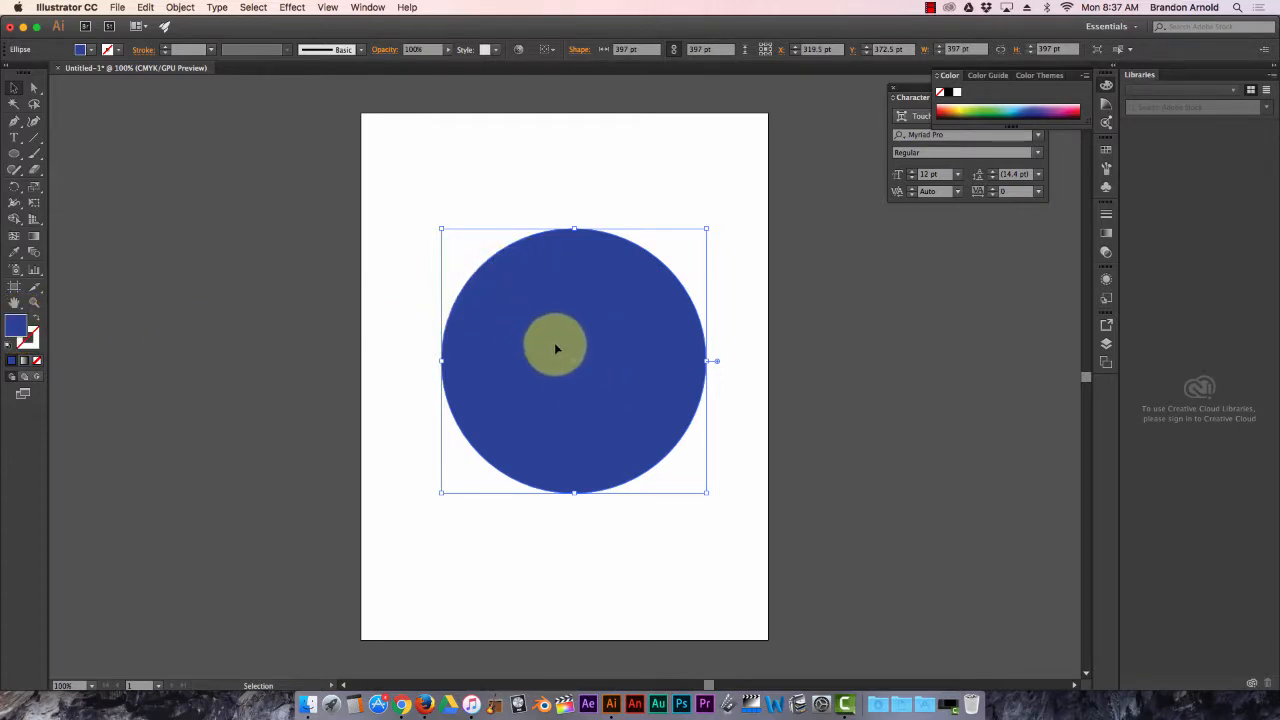
drag(556, 348, 488, 290)
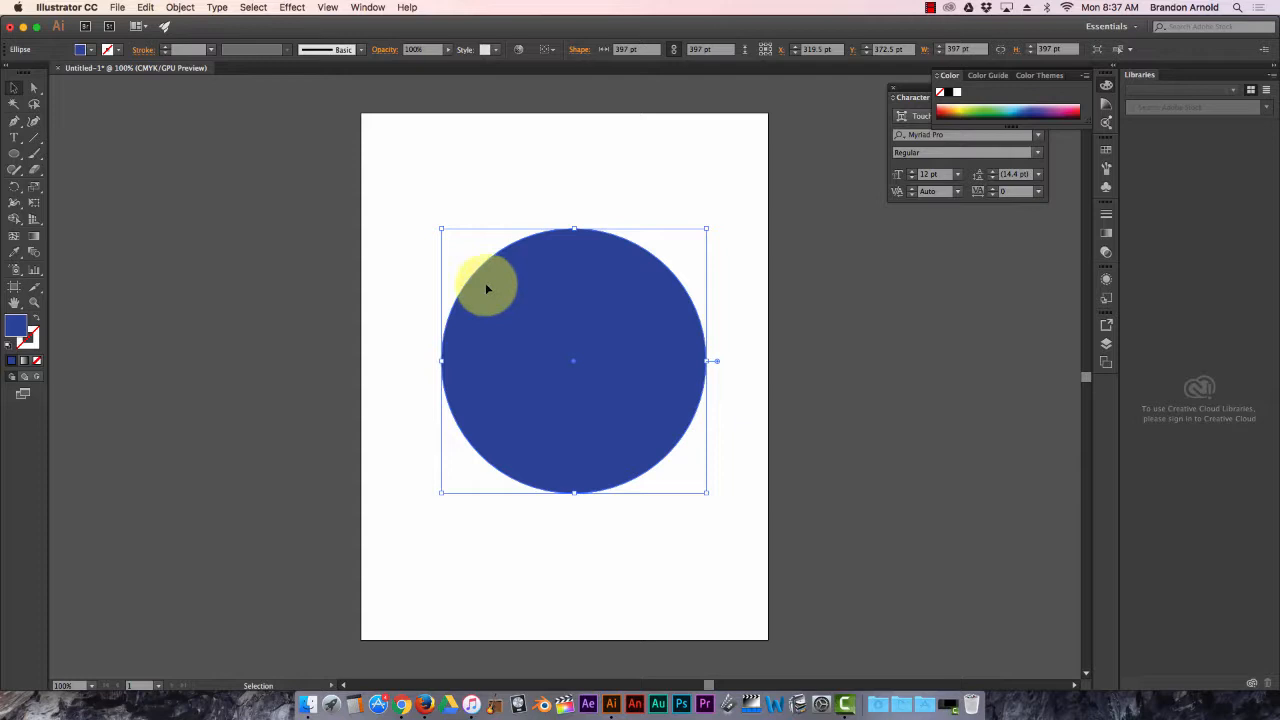
drag(488, 288, 590, 350)
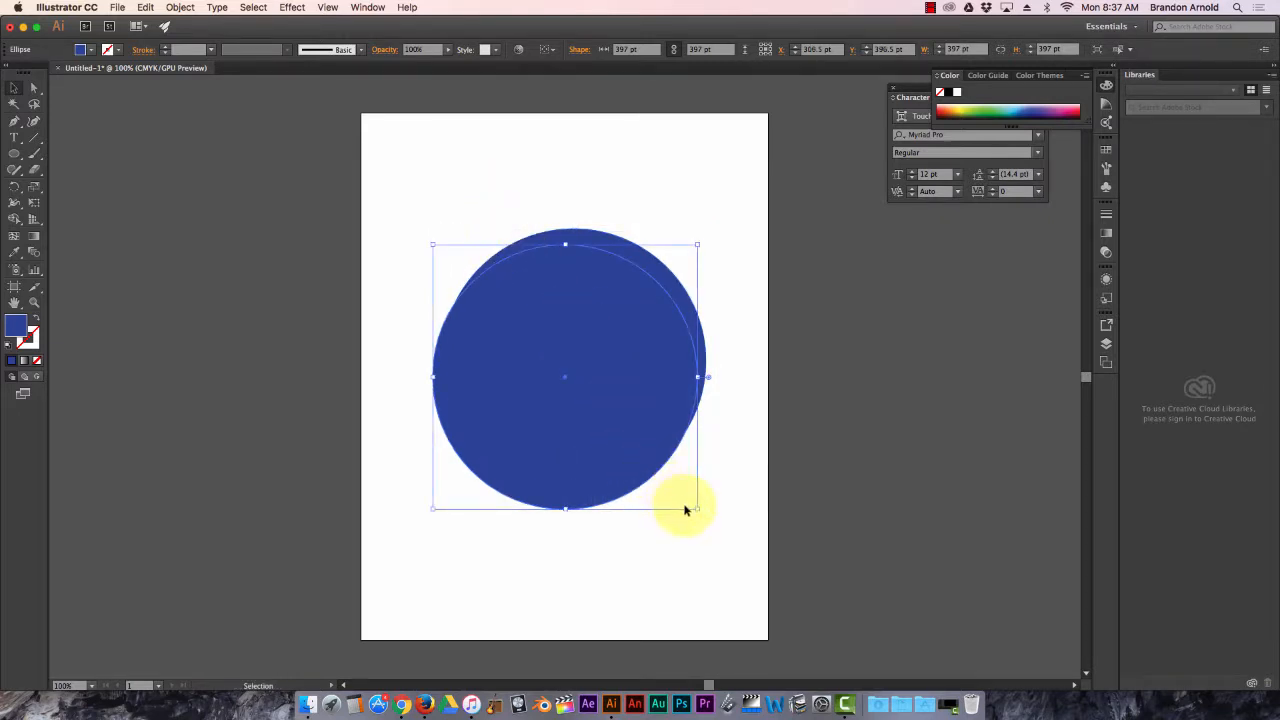
Shrink the pasted circle inside the original, fill it pale blue, and deselect.
drag(684, 508, 470, 404)
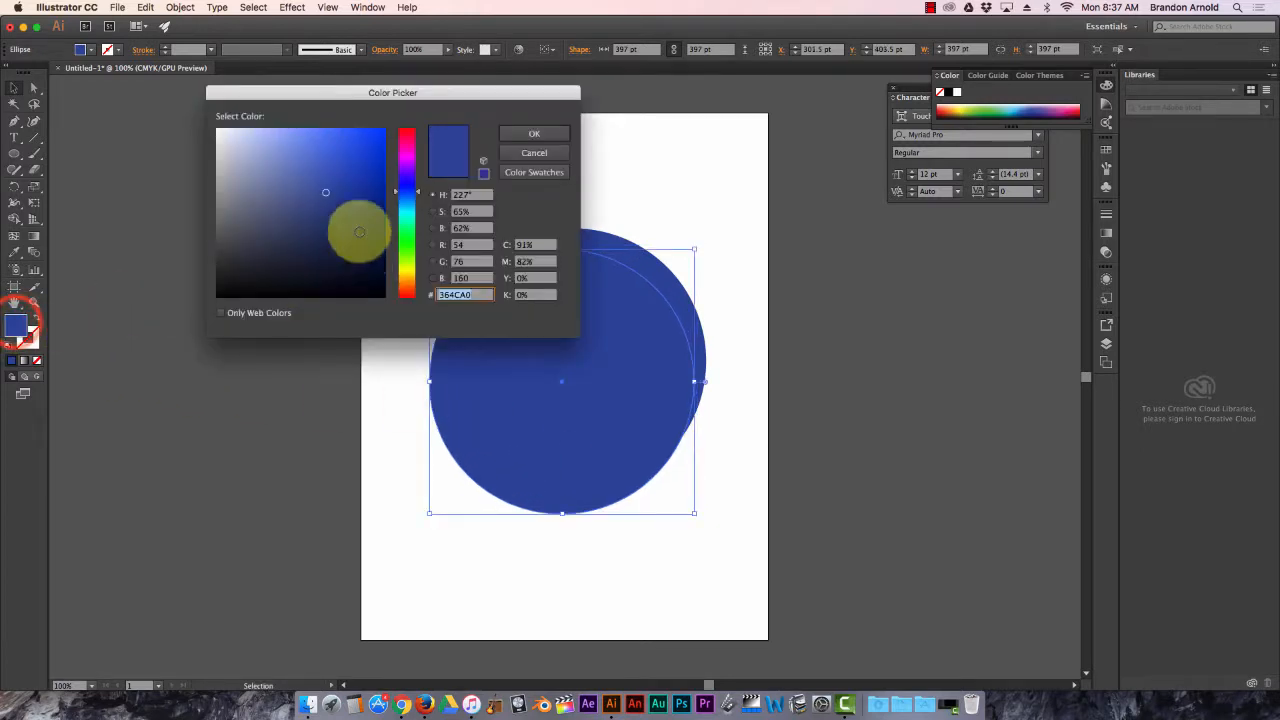
click(534, 132)
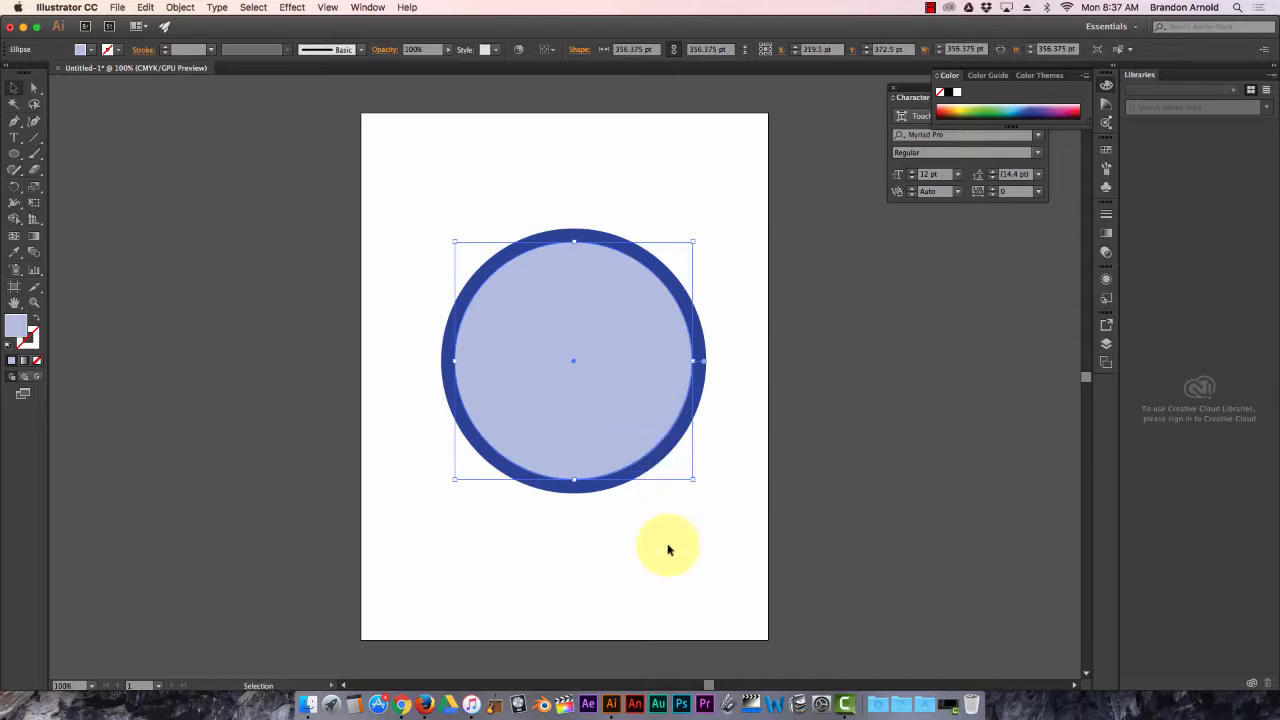
drag(668, 548, 544, 184)
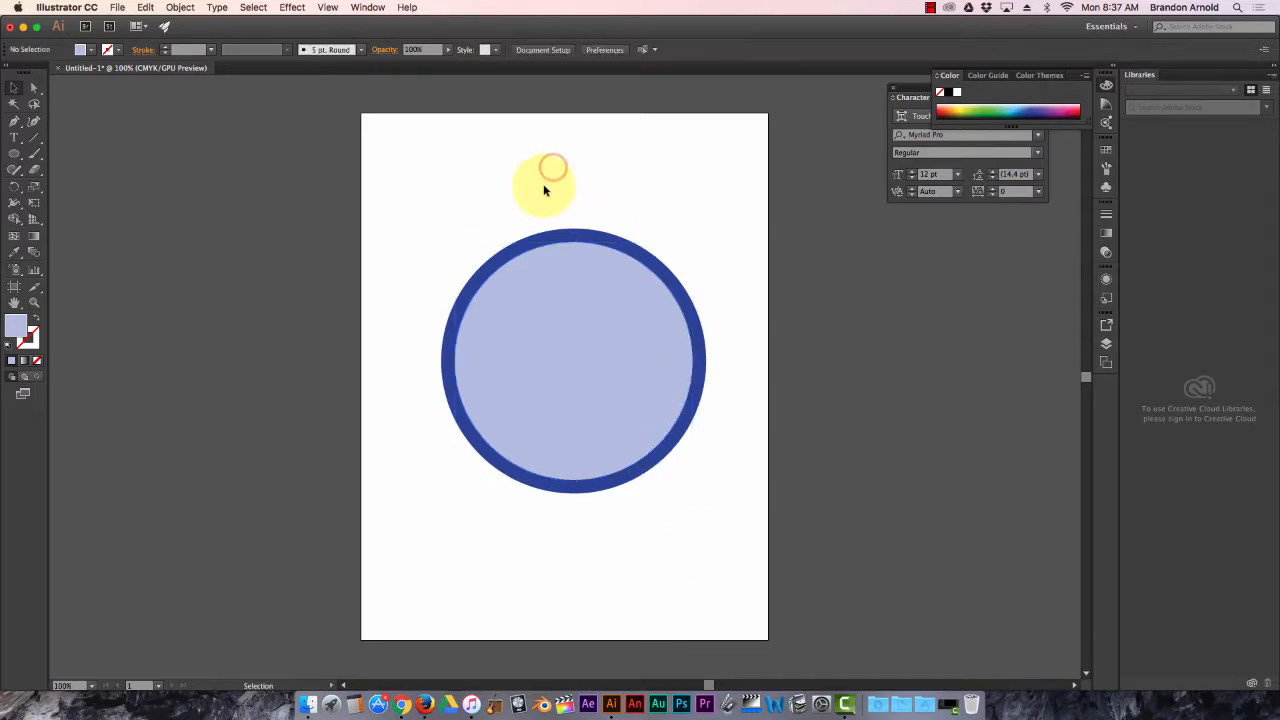
drag(544, 184, 650, 230)
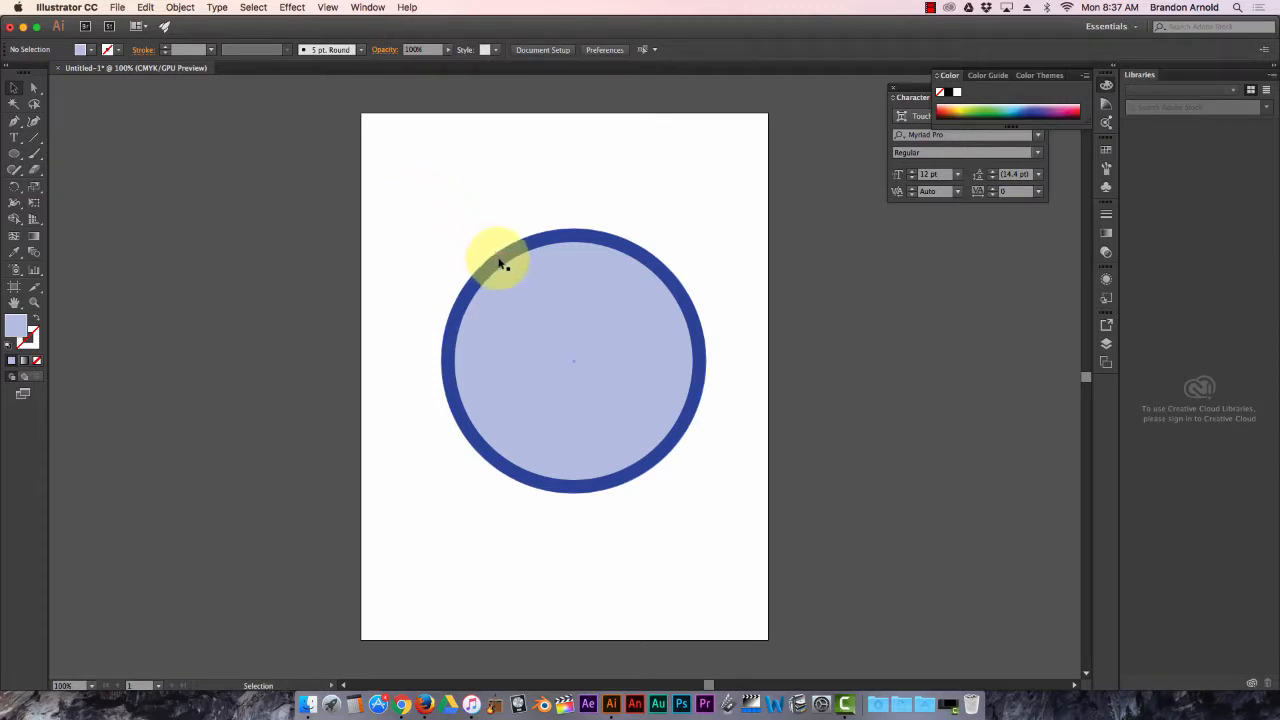
Select both circles and align them on a shared centre so the ring is even.
click(512, 280)
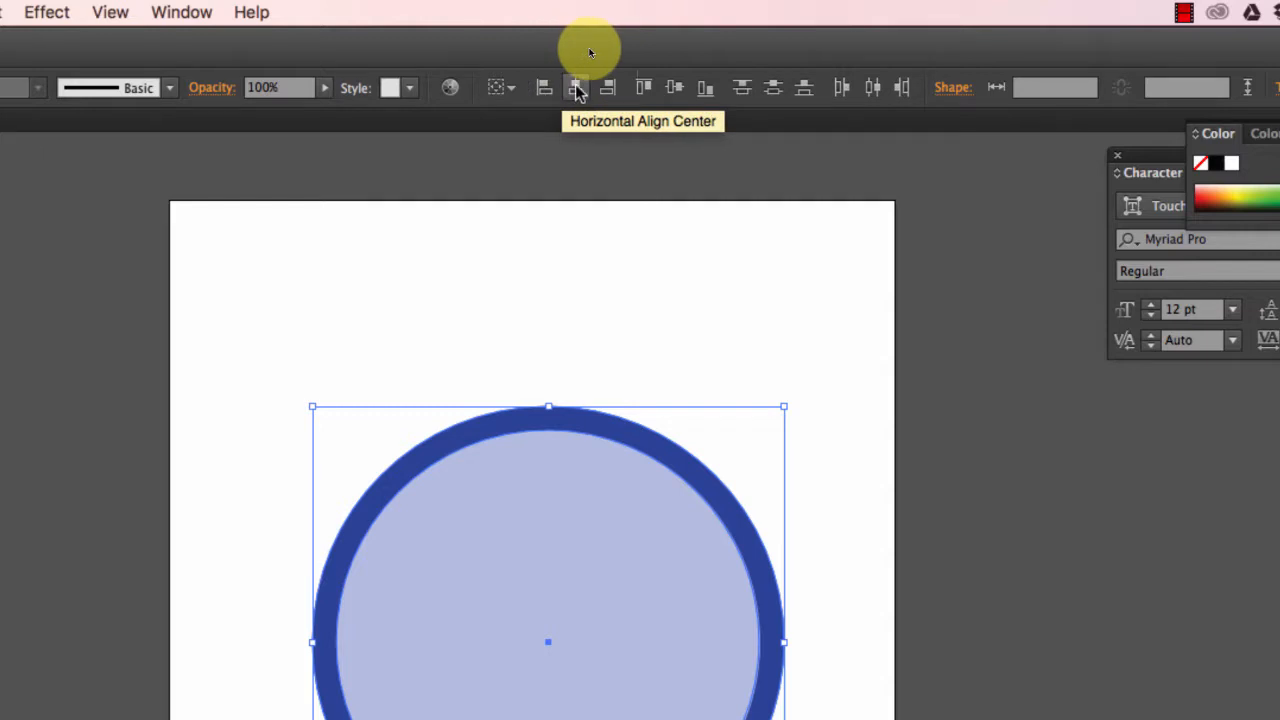
click(576, 88)
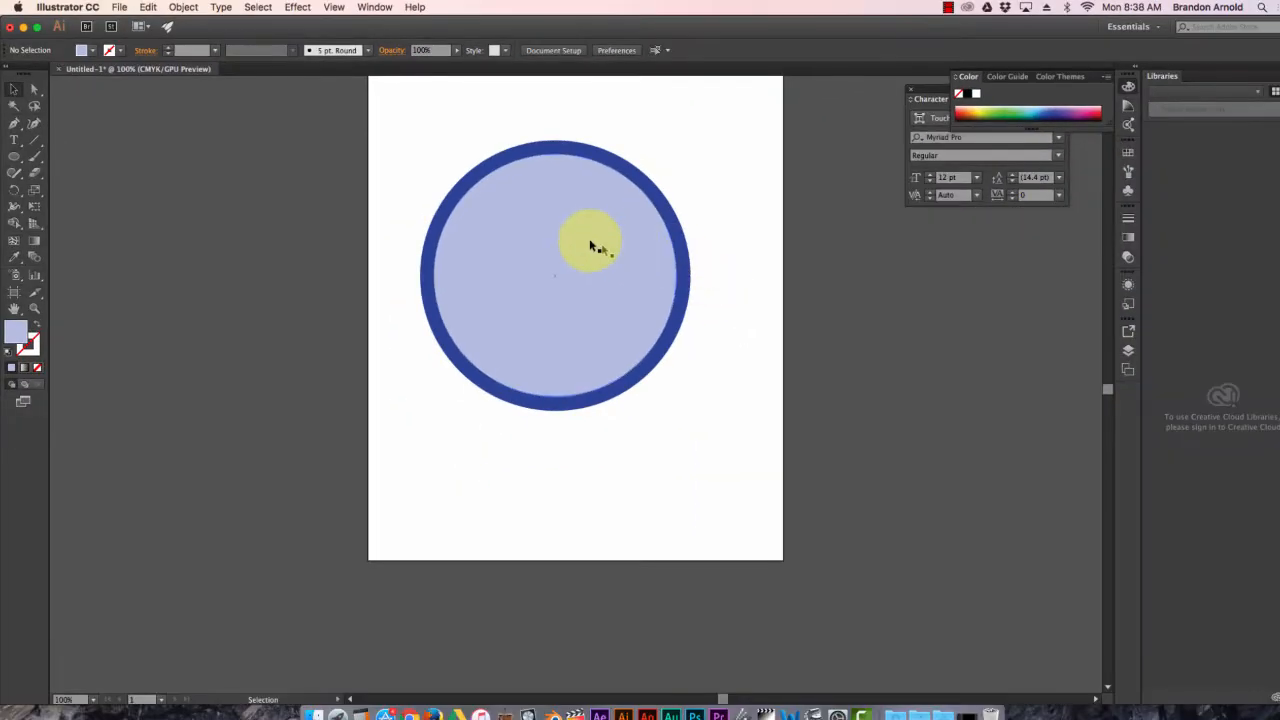
drag(590, 244, 464, 184)
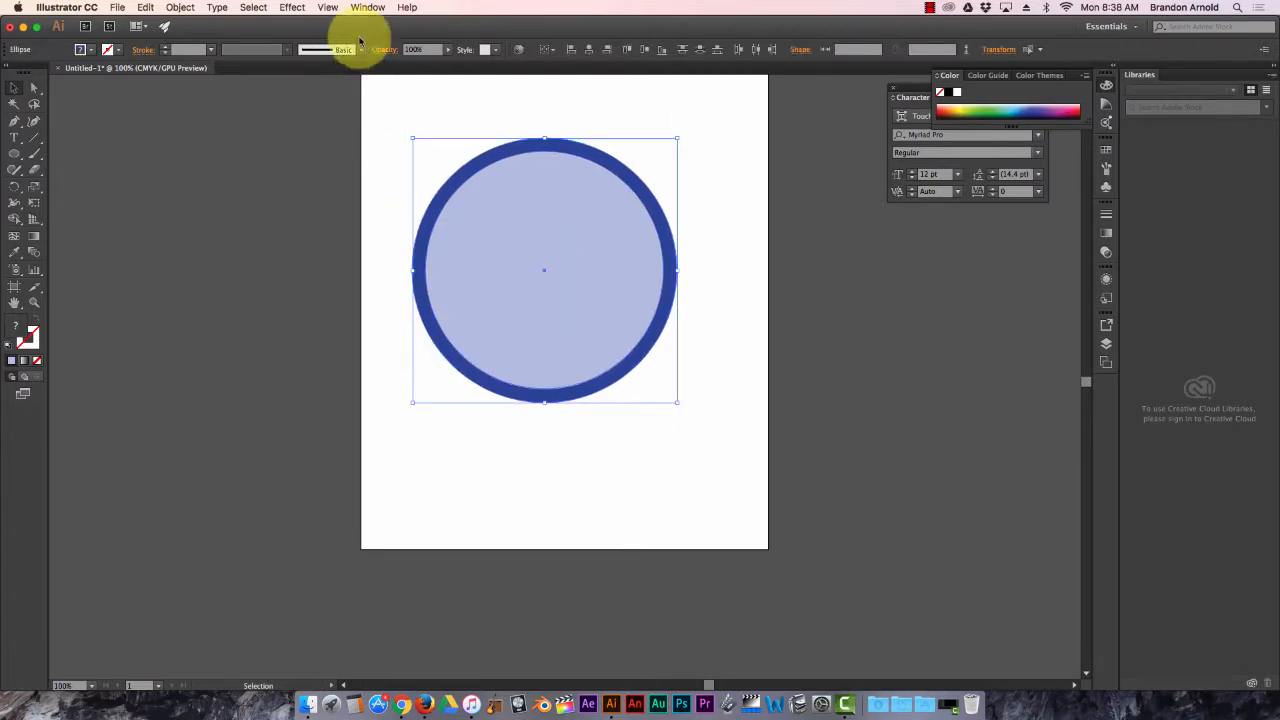
Bring up the Pathfinder panel from Window and cut the inner circle out of the ring.
click(368, 8)
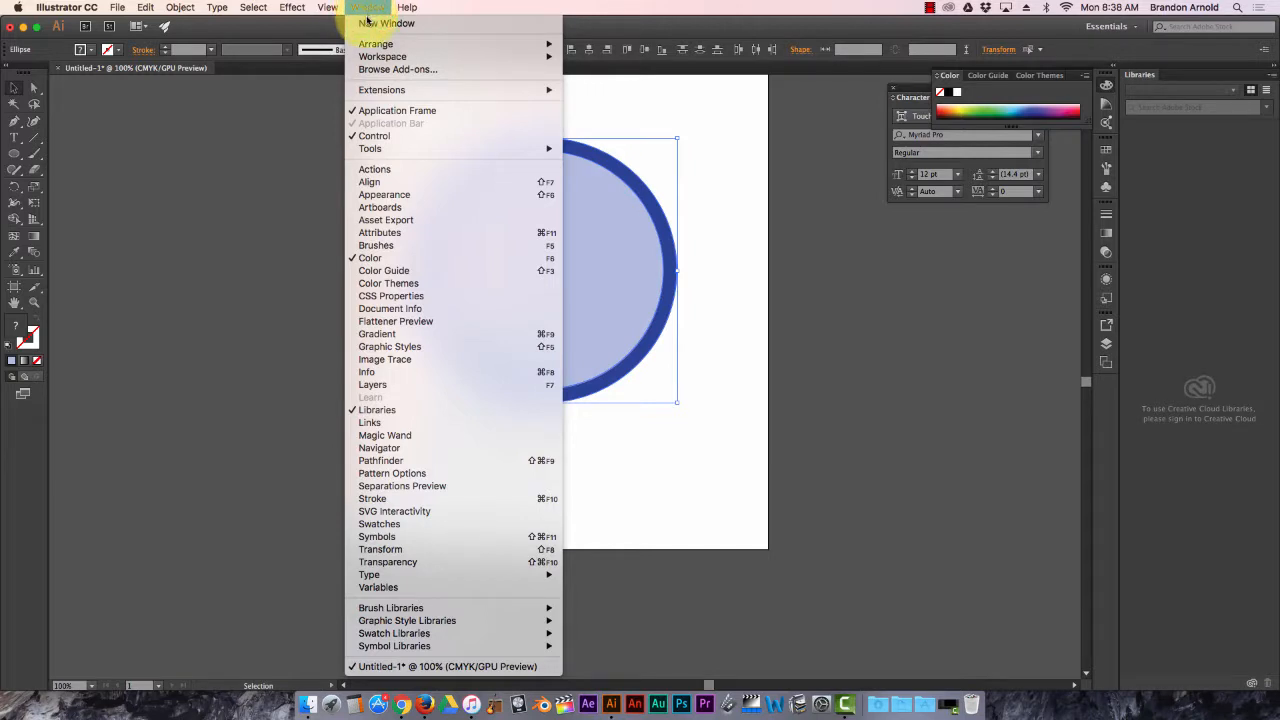
mouse_move(380, 460)
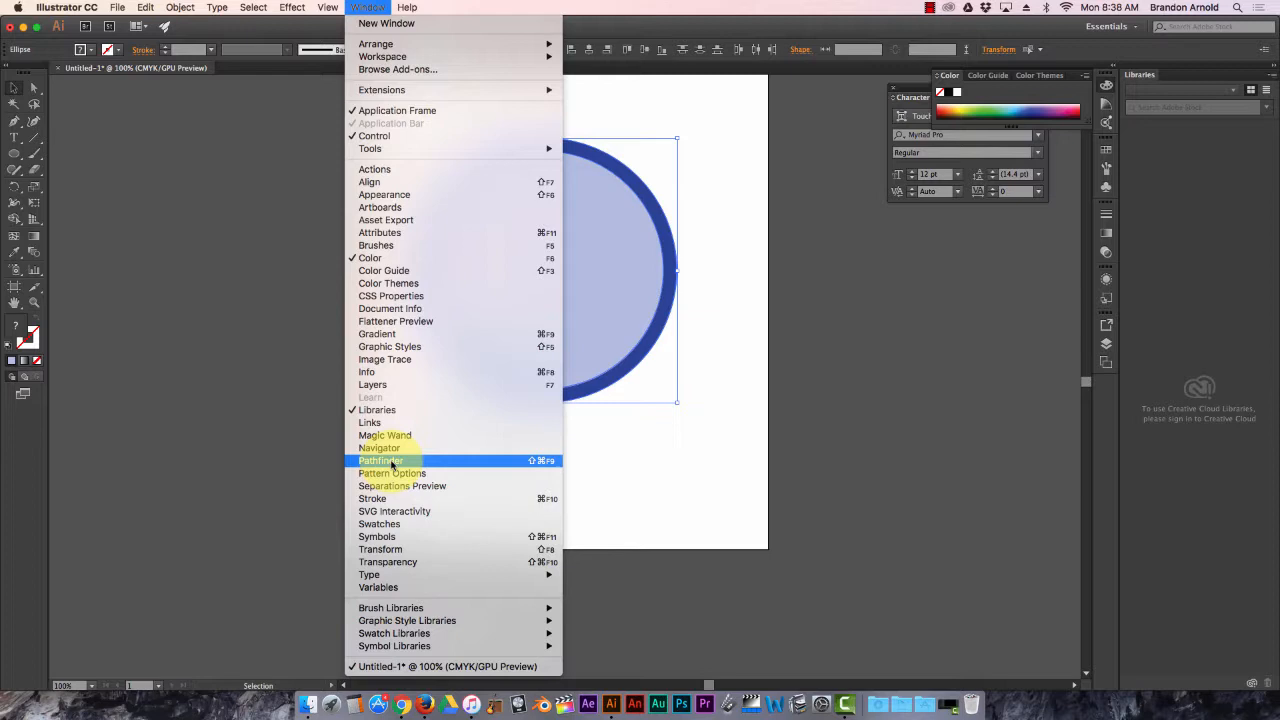
click(380, 460)
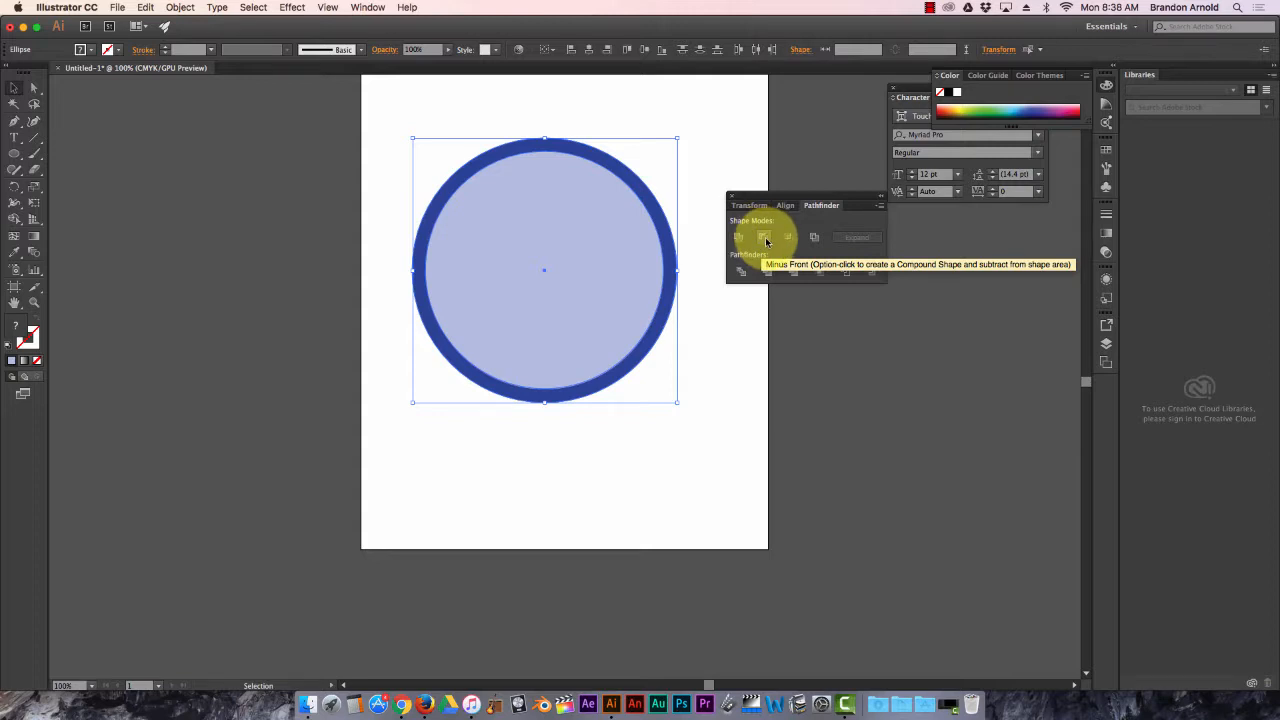
click(764, 236)
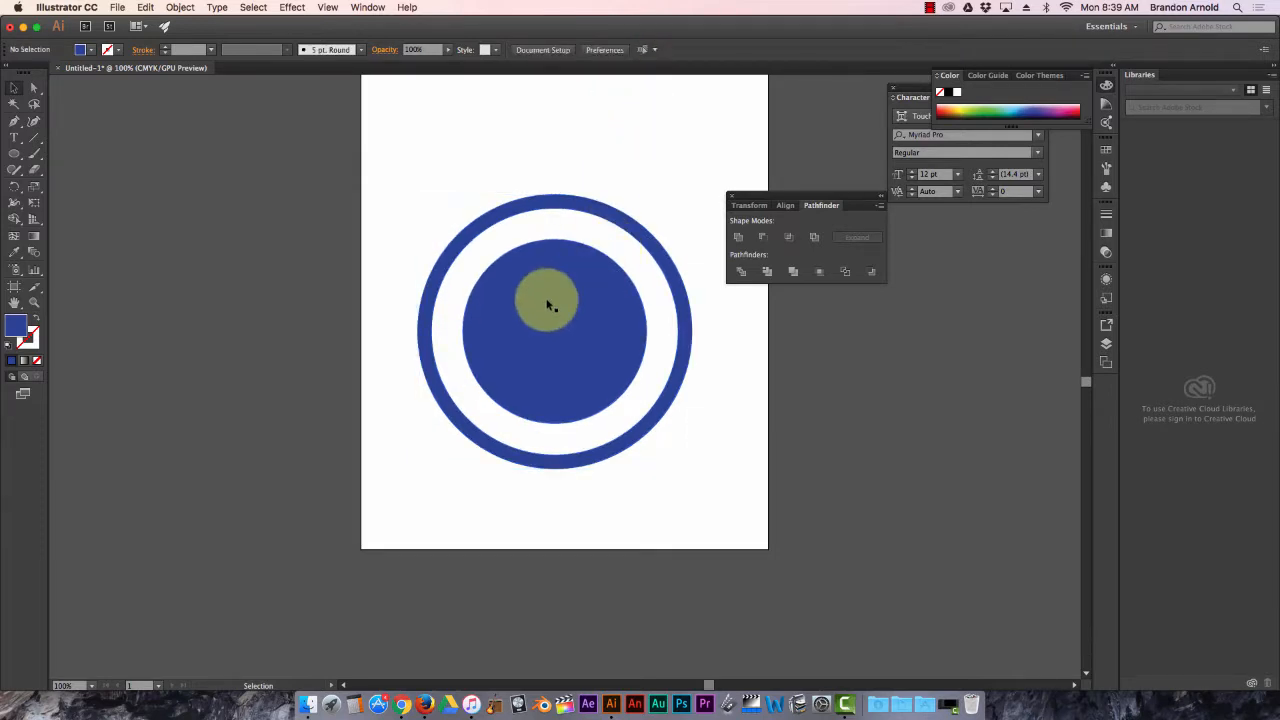
Deselect the ring and disc, then reveal the shape-drawing tool flyout.
drag(548, 304, 548, 270)
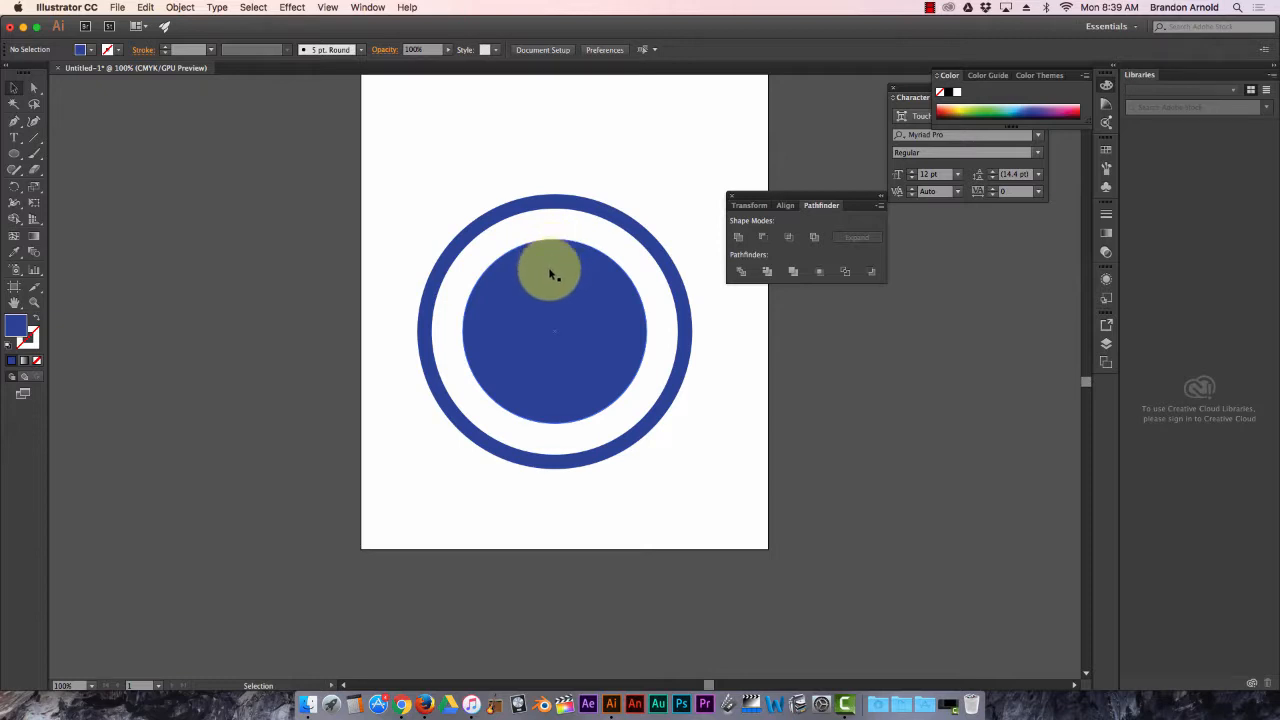
drag(552, 272, 98, 192)
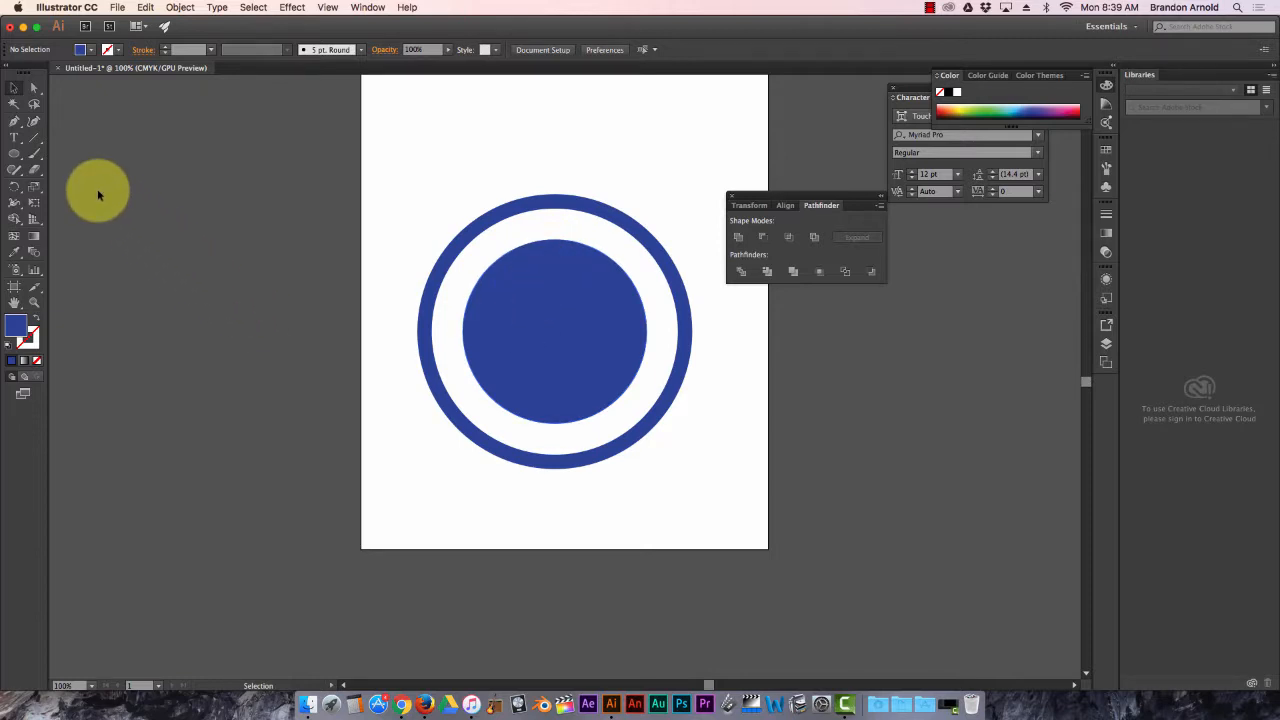
click(16, 156)
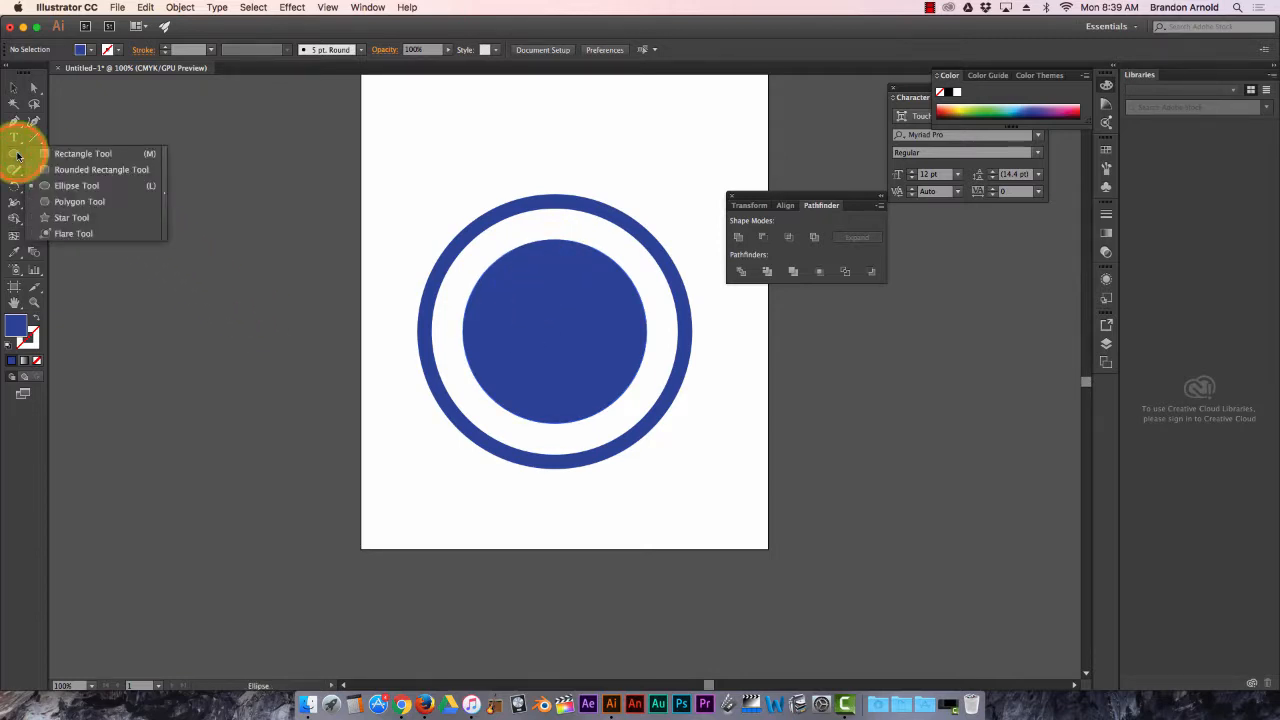
Draw a five-pointed star over the blue disc with the Star Tool and fill it red.
click(72, 216)
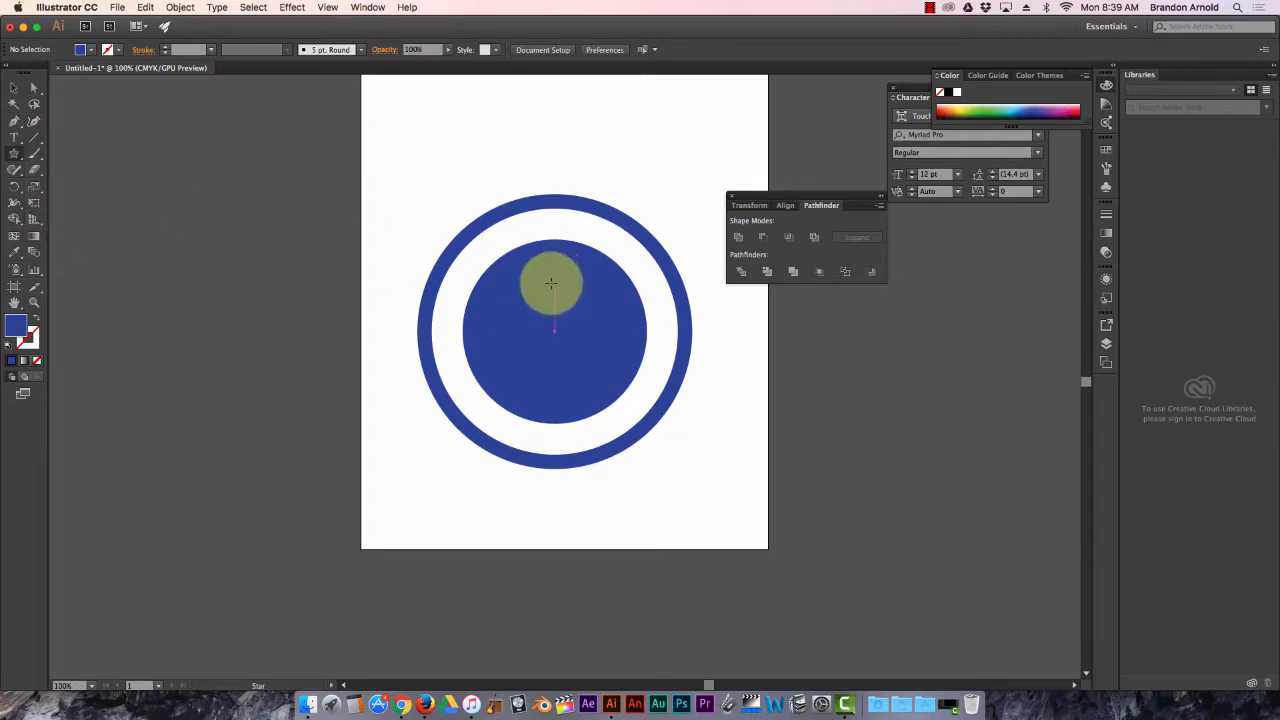
drag(550, 284, 570, 350)
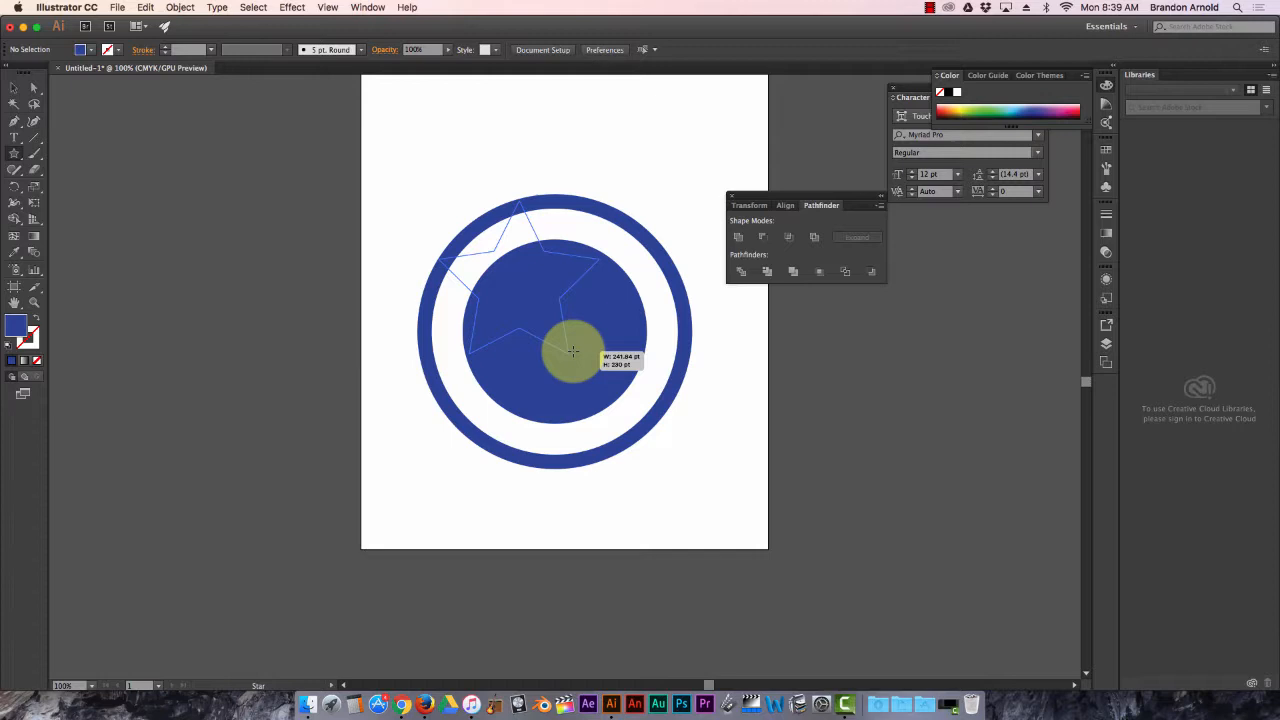
drag(572, 350, 544, 292)
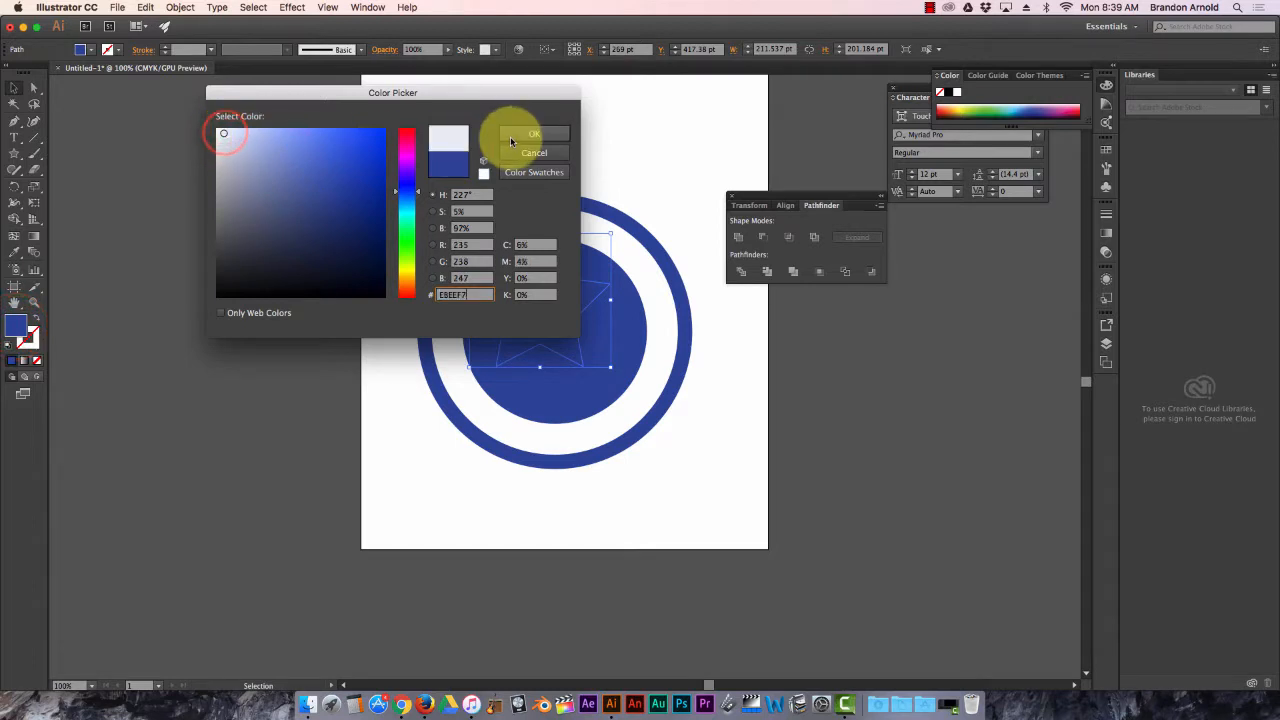
click(408, 144)
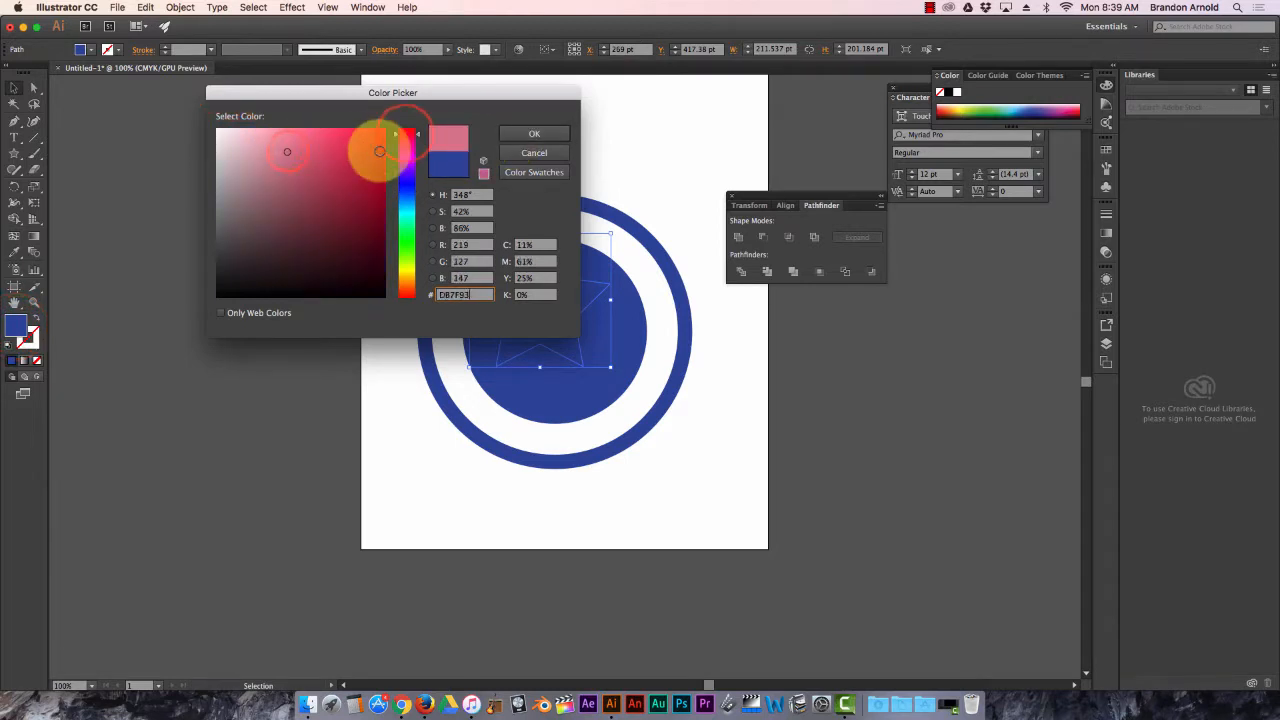
click(534, 132)
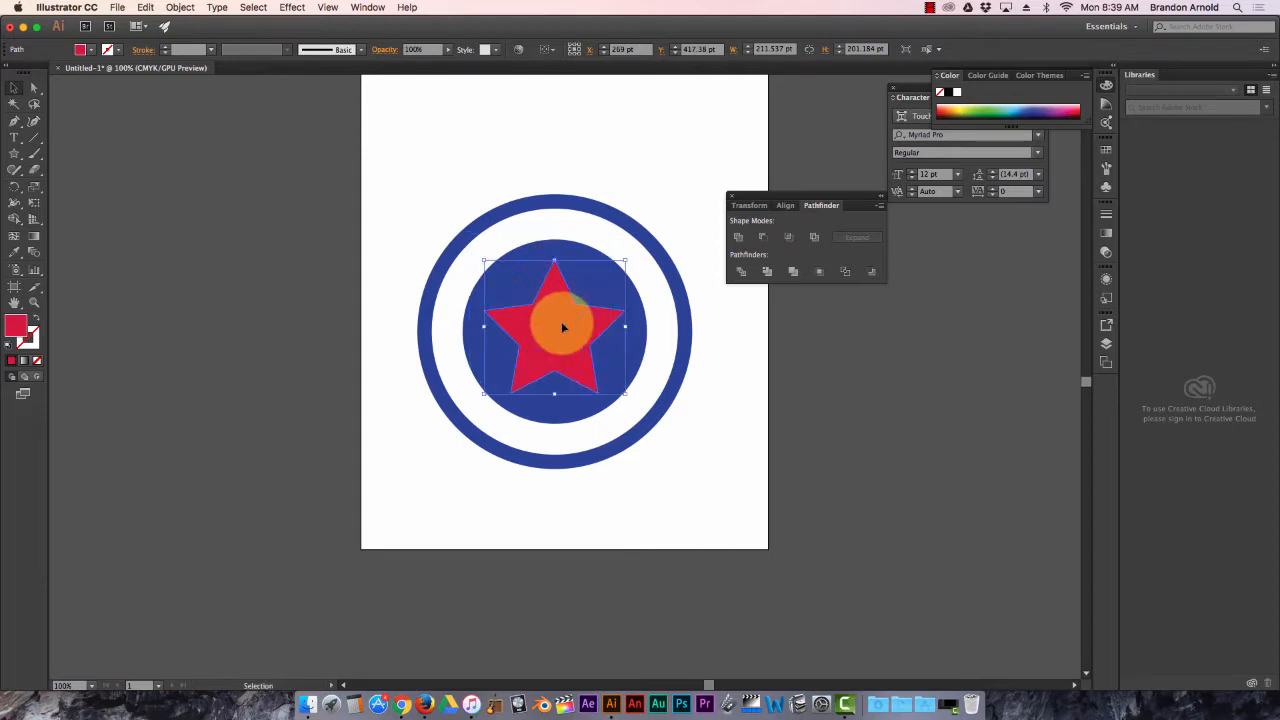
drag(556, 330, 576, 330)
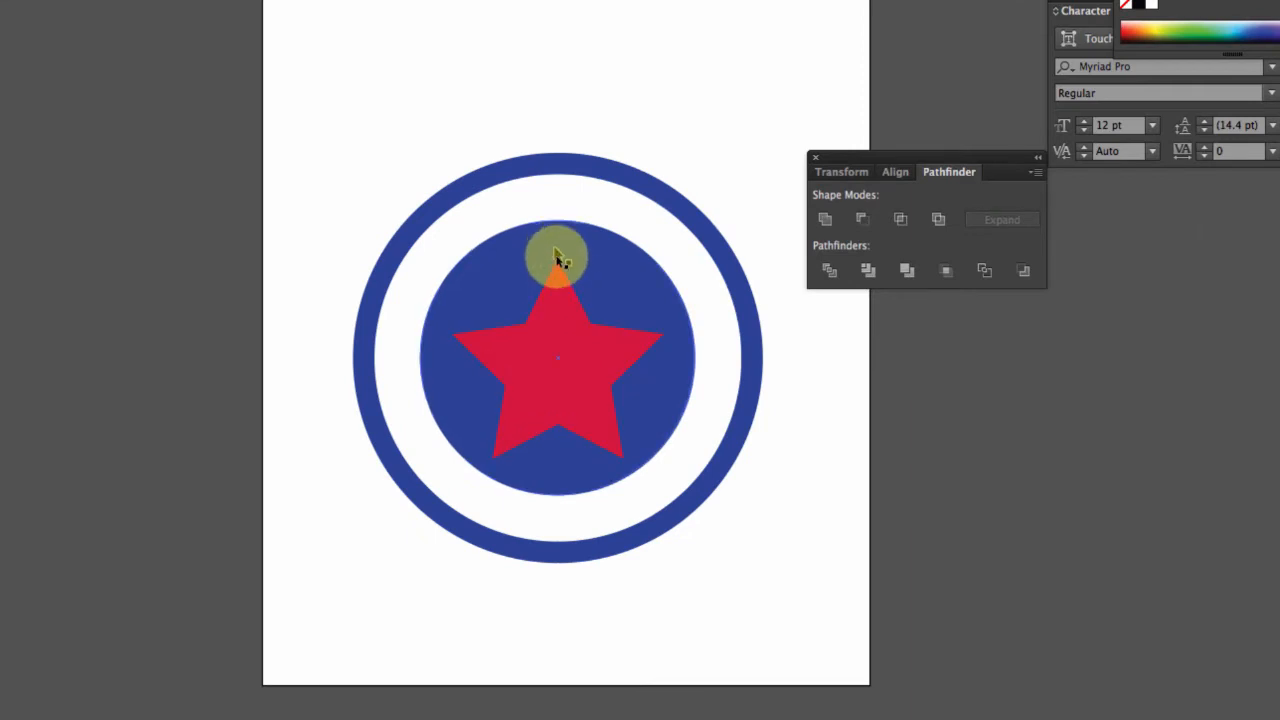
Drag the red star to the disc's centre and select the star and disc together.
drag(556, 258, 536, 400)
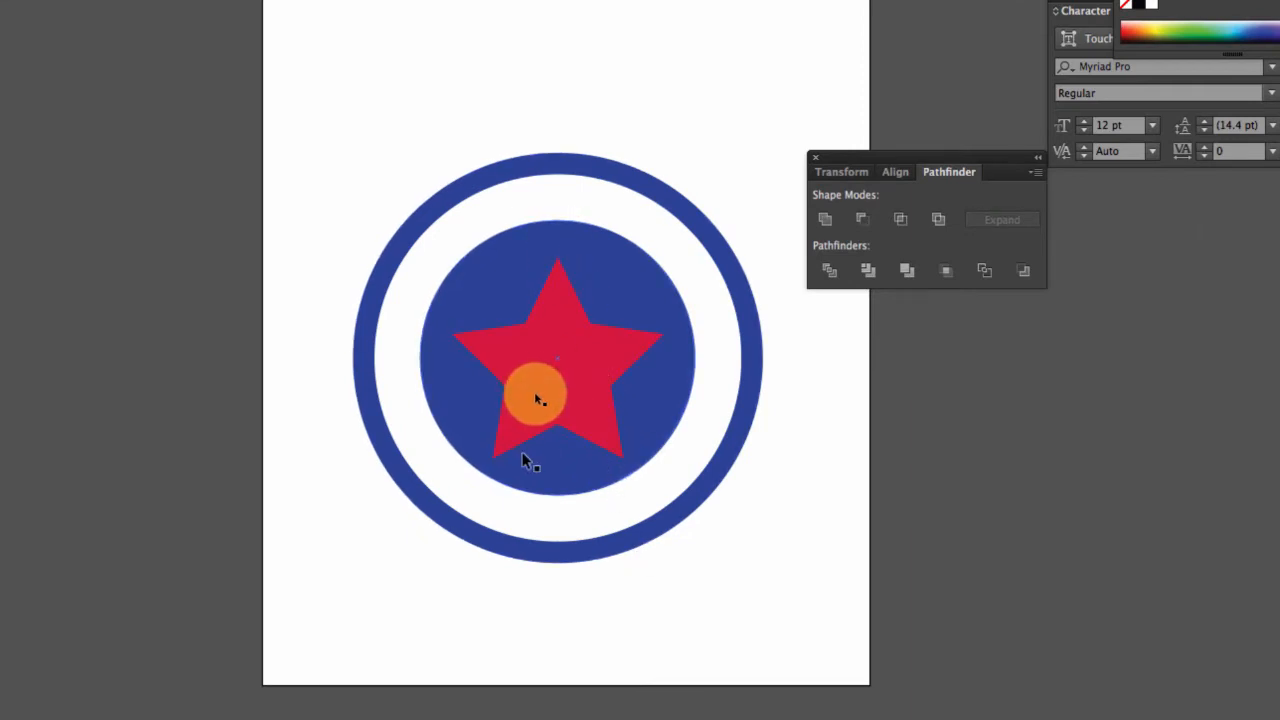
drag(536, 400, 576, 344)
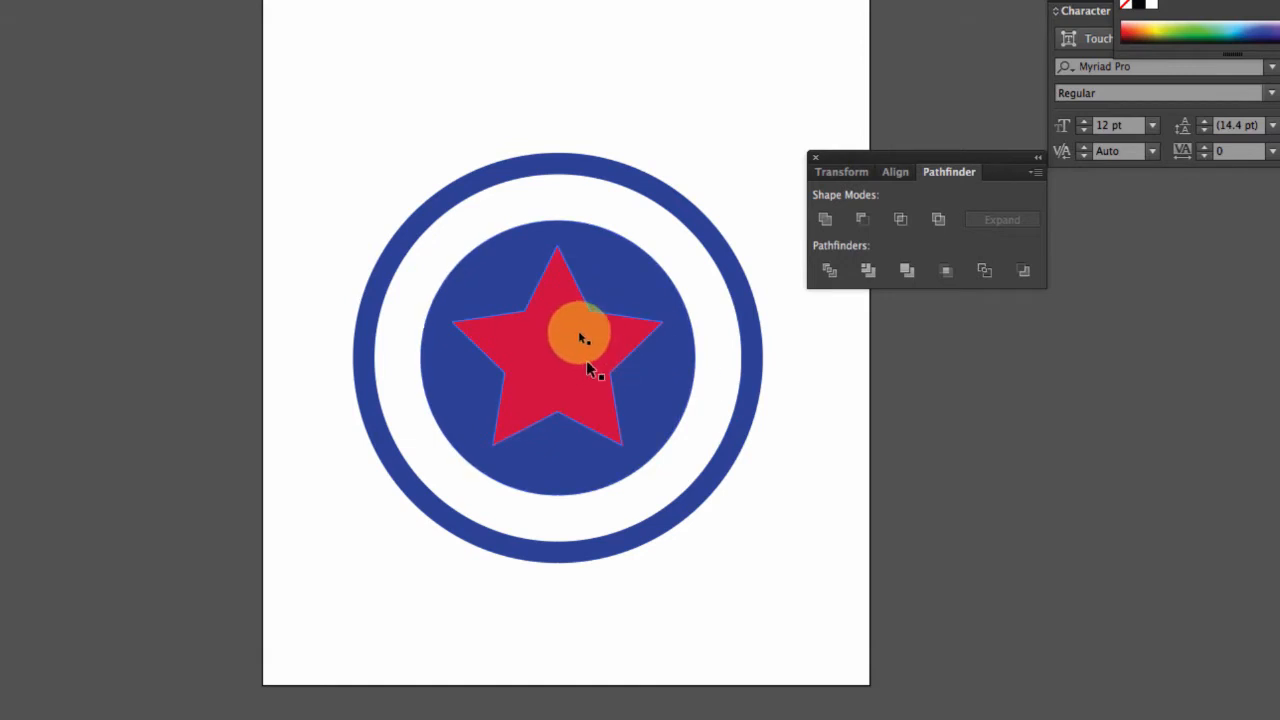
drag(584, 336, 600, 310)
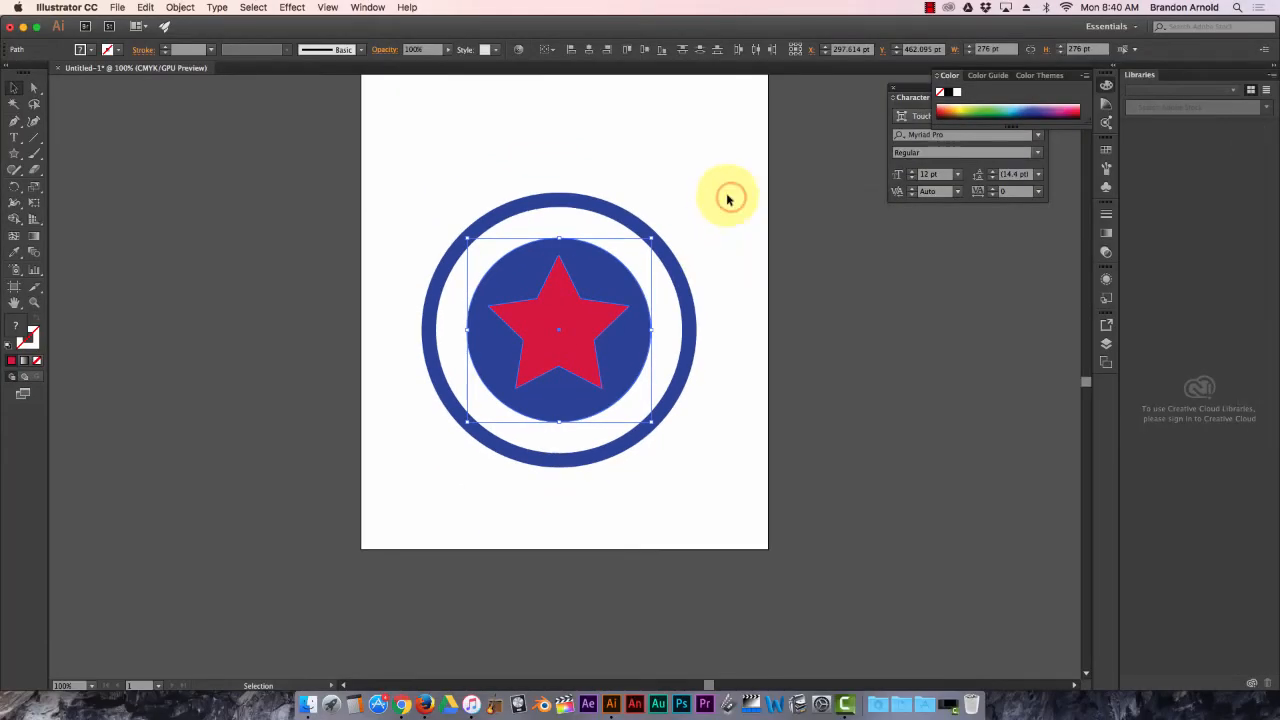
click(368, 8)
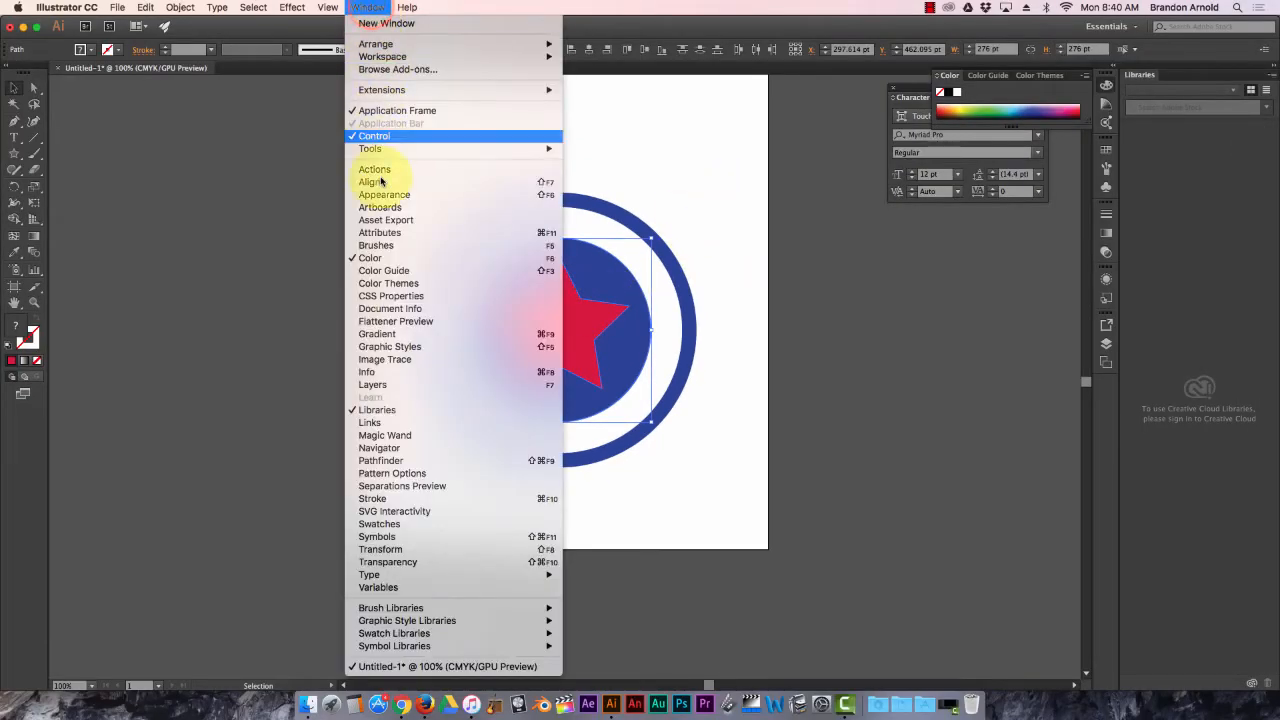
Apply Pathfinder Minus Front to cut a white star out of the blue disc.
click(380, 460)
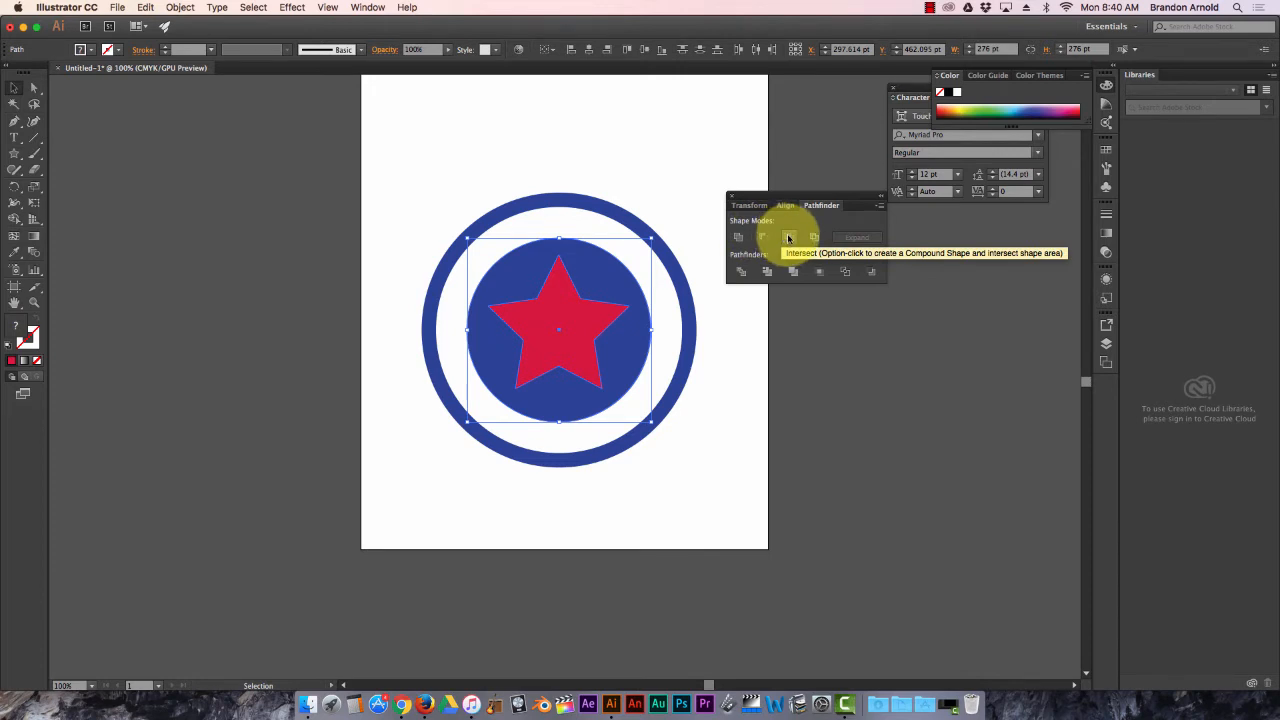
click(762, 236)
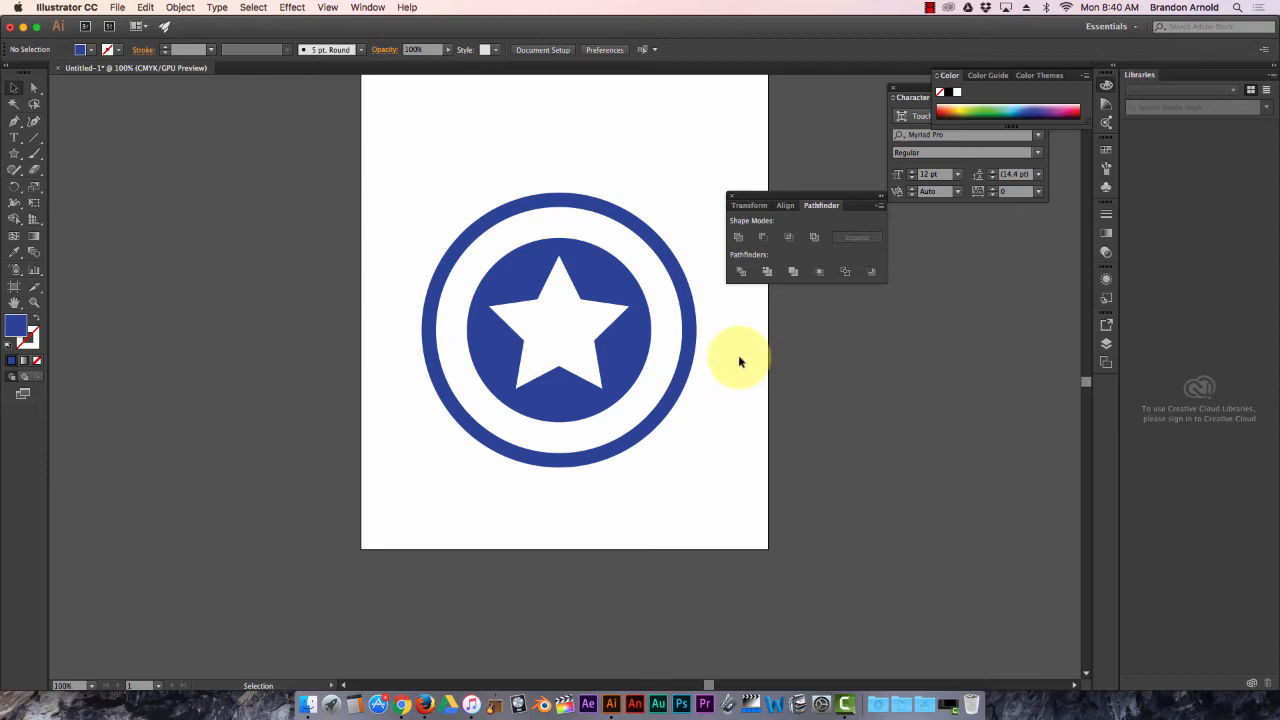
mouse_move(900, 58)
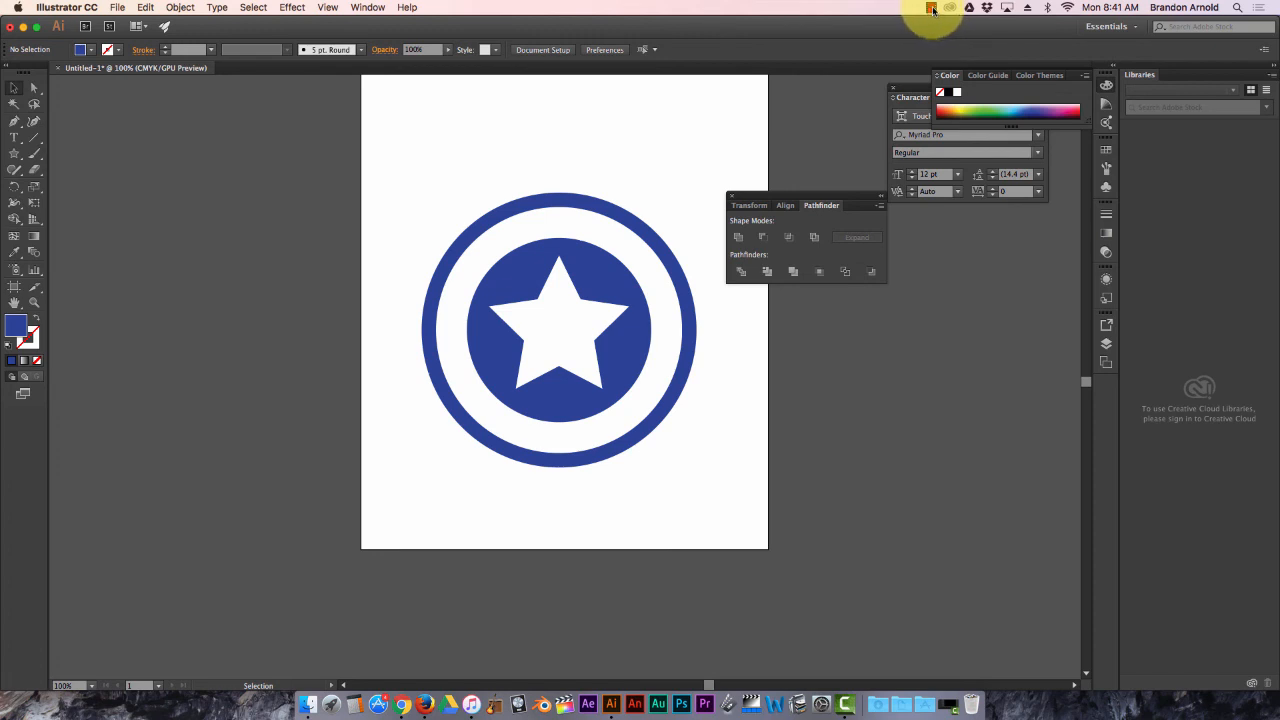
click(932, 8)
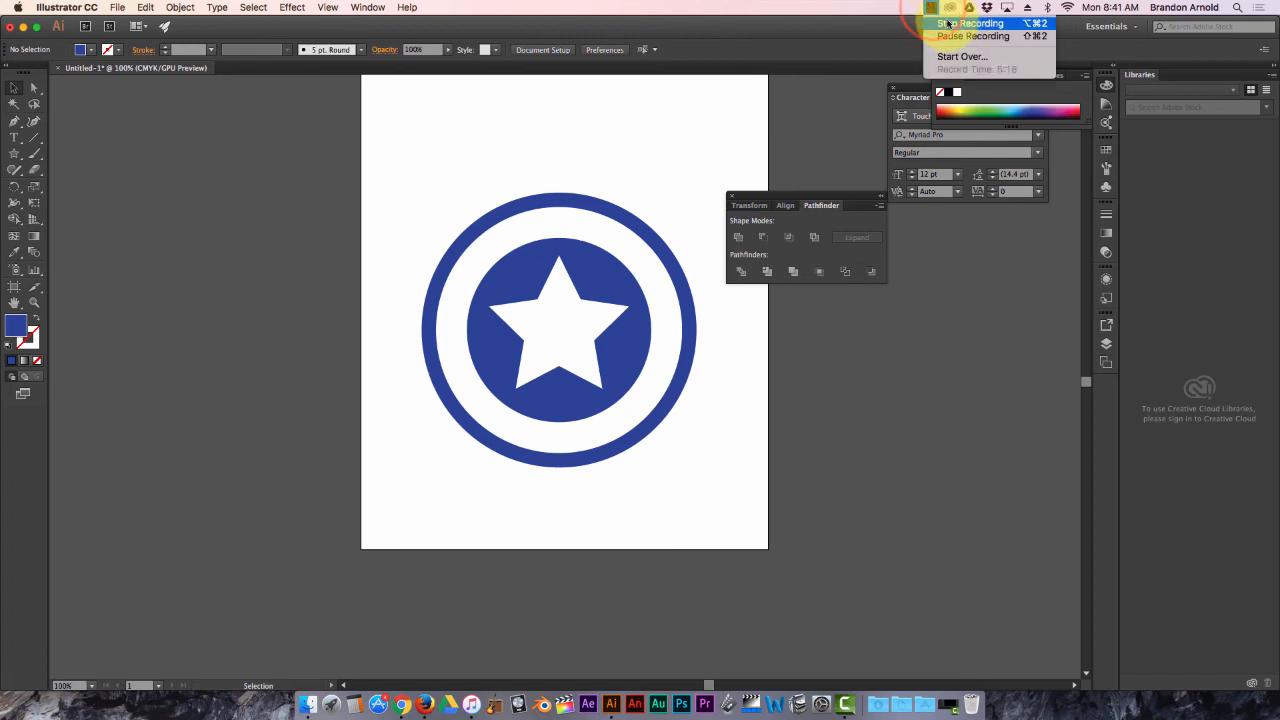